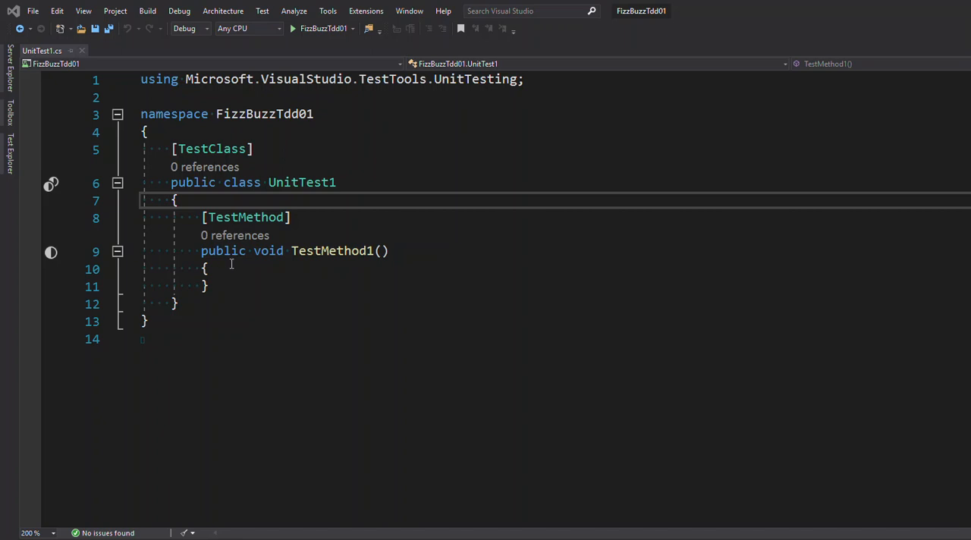
Step: Insert a blank line inside the empty TestMethod1 body
click(228, 268)
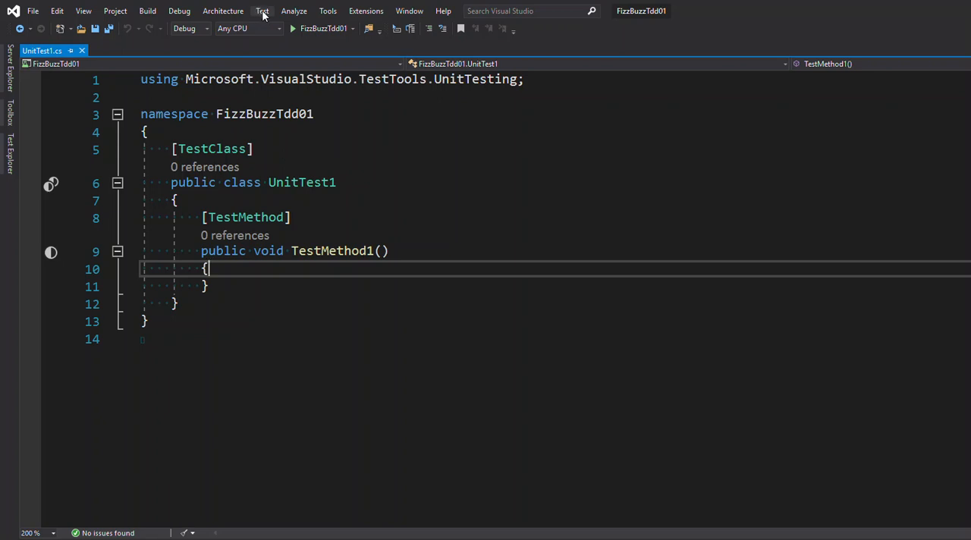
mouse_move(366, 11)
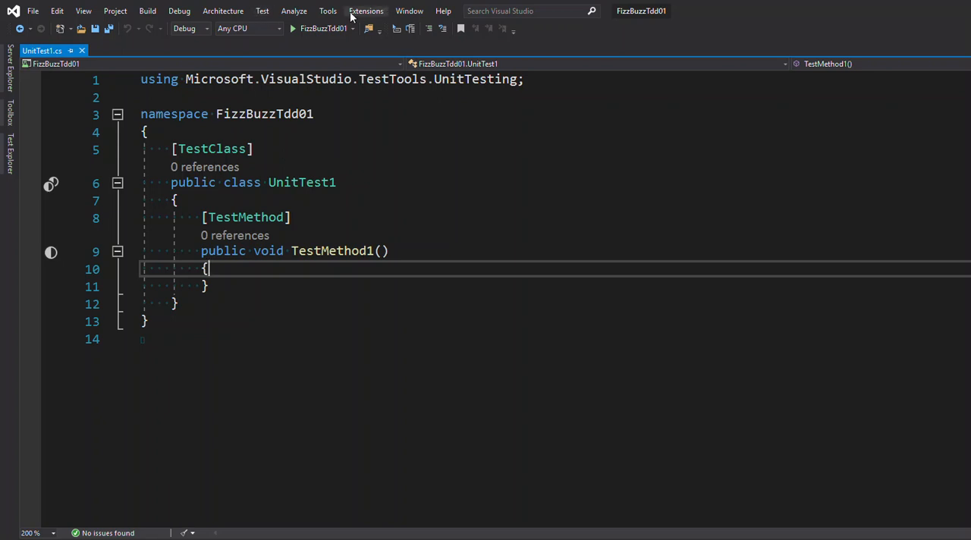
click(261, 12)
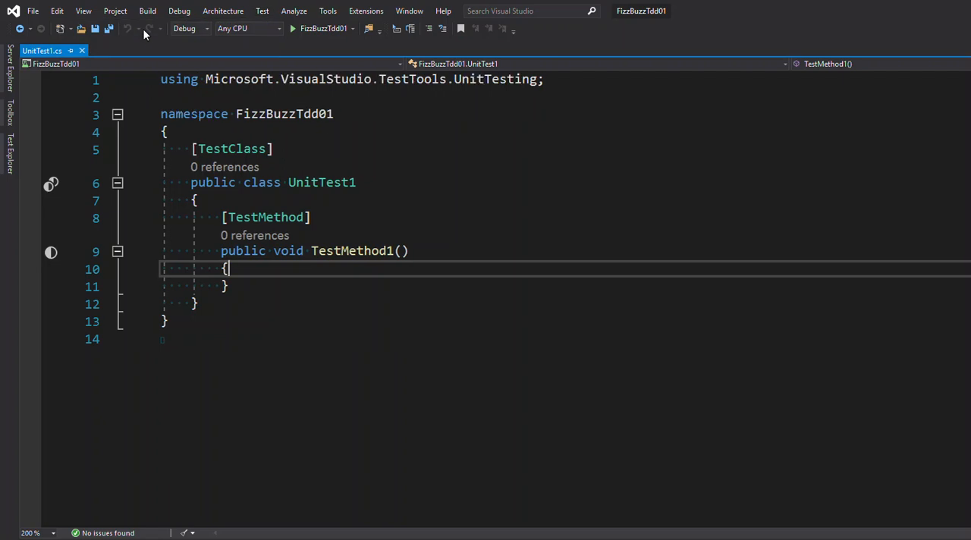
mouse_move(446, 9)
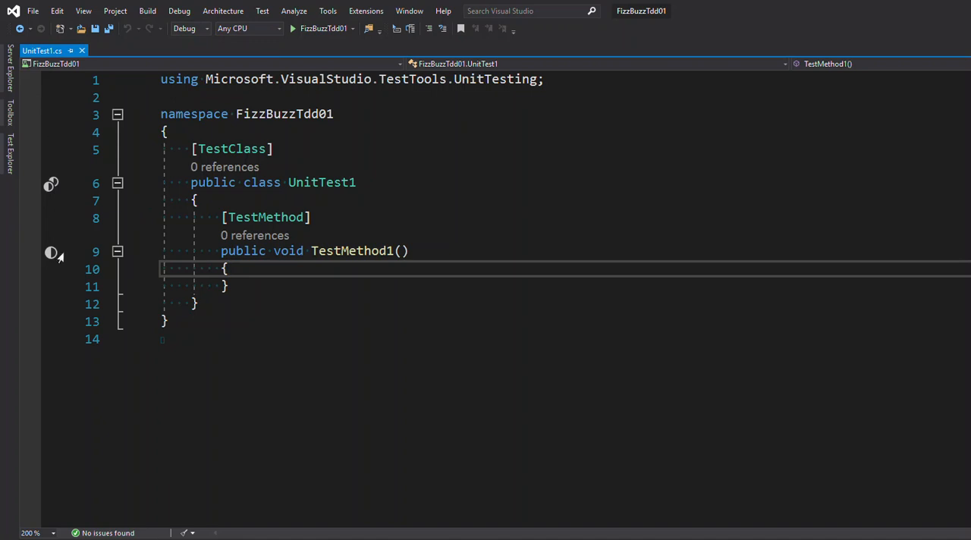
mouse_move(47, 230)
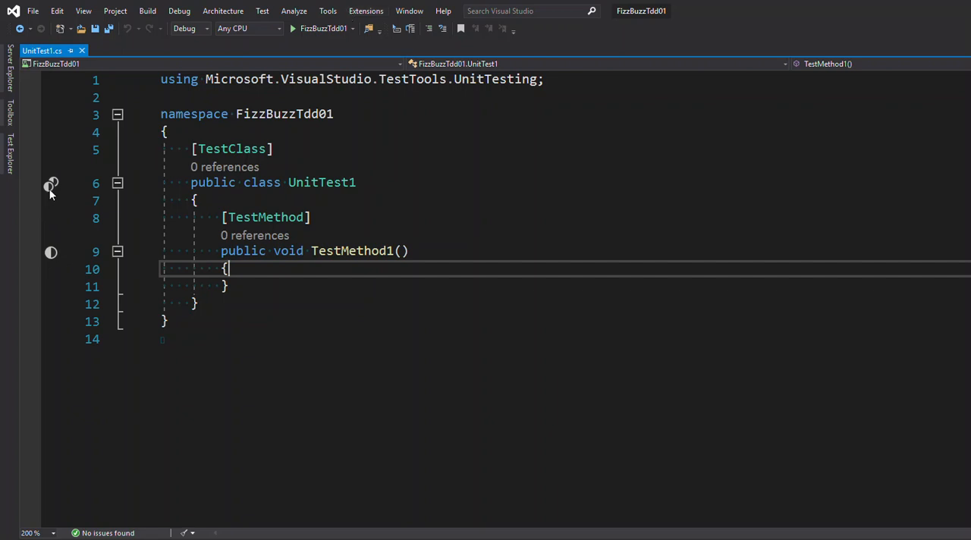
click(50, 184)
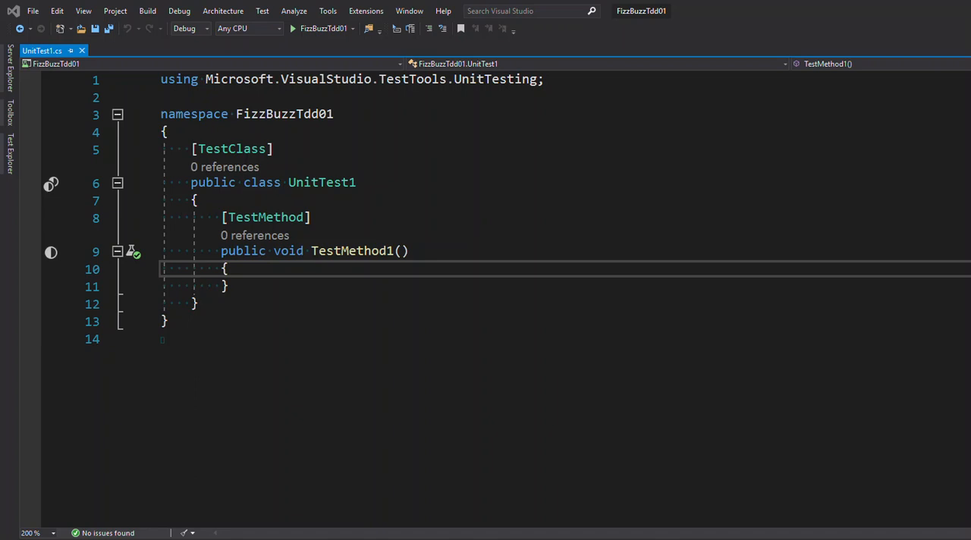
mouse_move(134, 252)
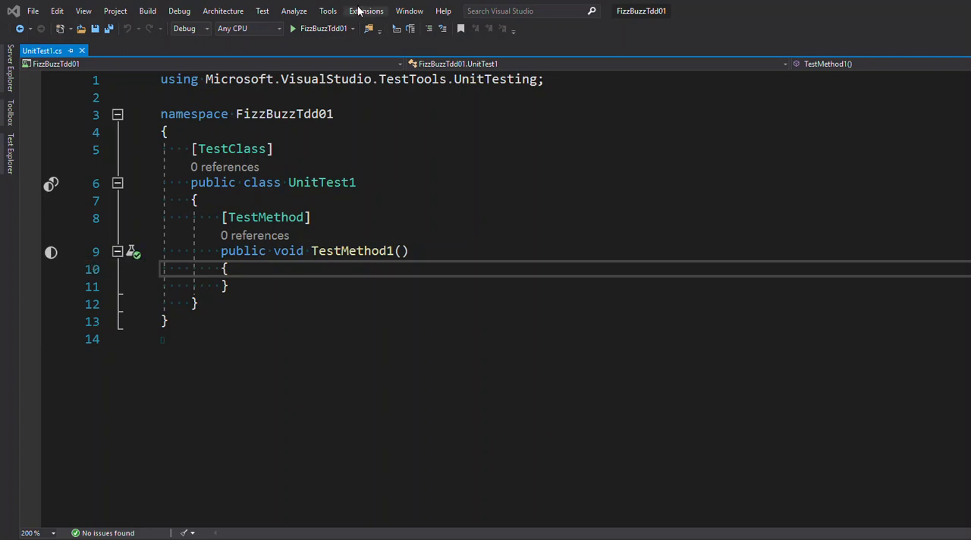
click(367, 11)
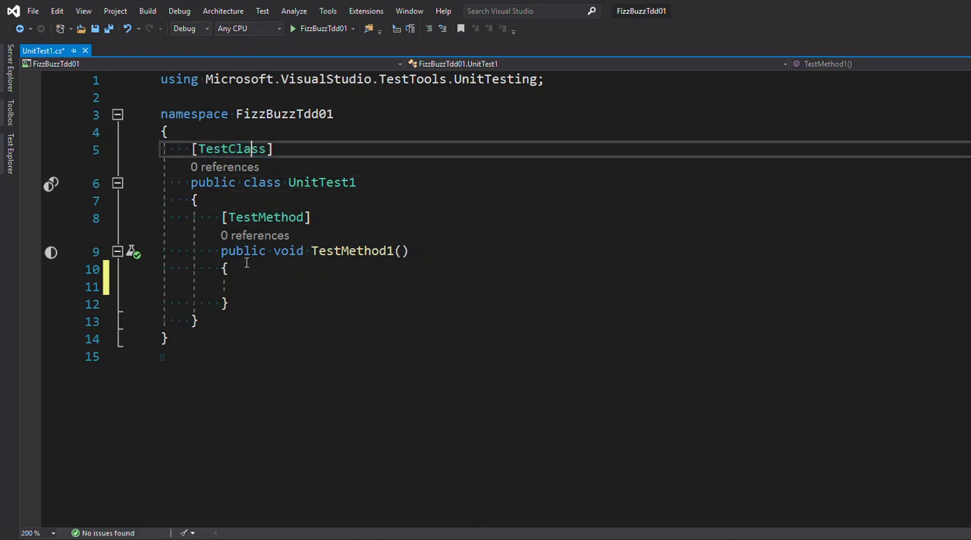
Step: Start a /* FizzBuzz comment: given a number return the number, e.g. 1 => "1", 2 => "2"
text(/*)
text(* Fi)
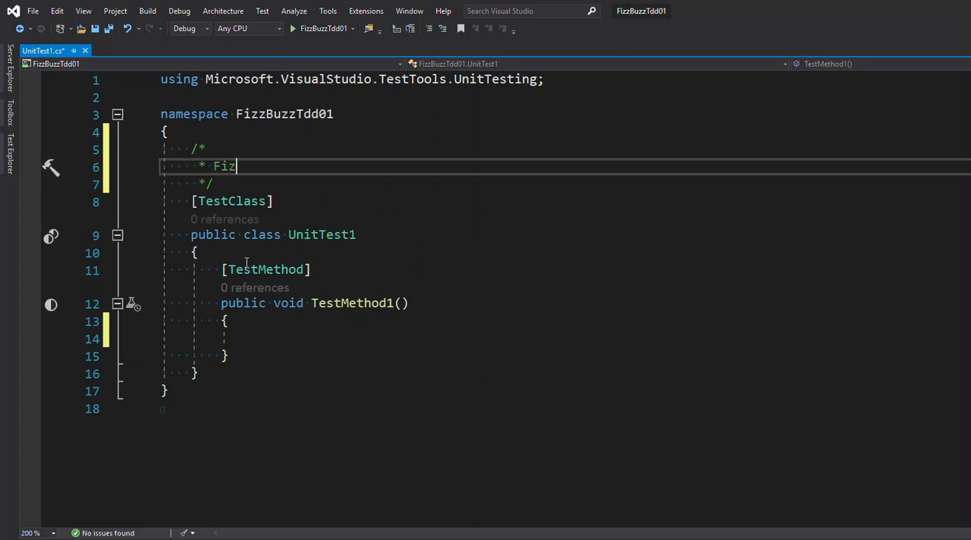
text(zBuzz)
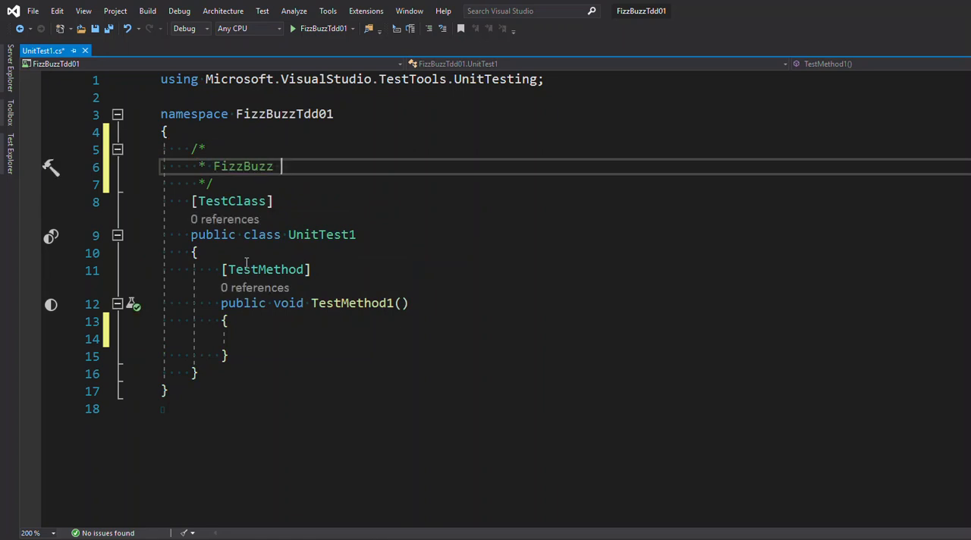
key(Enter)
text(* Take)
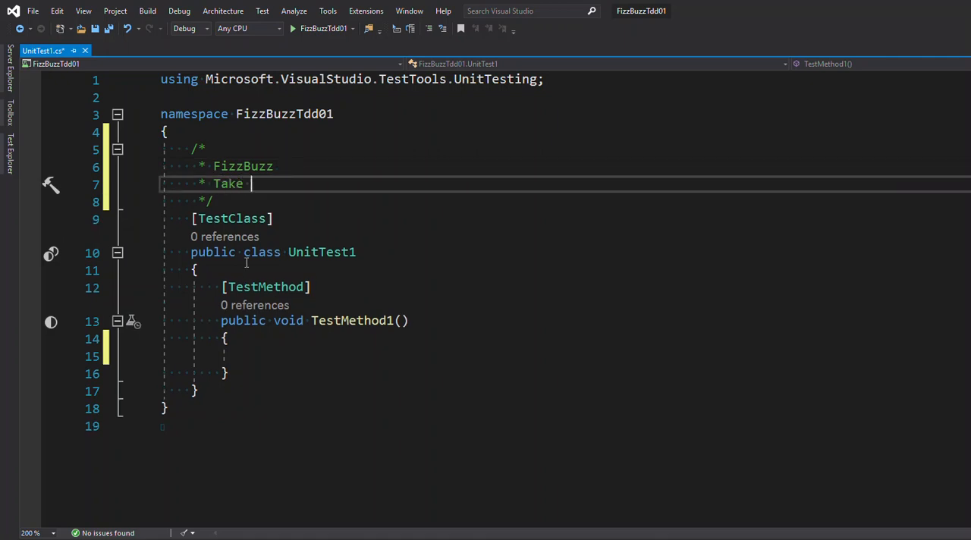
text(a numb)
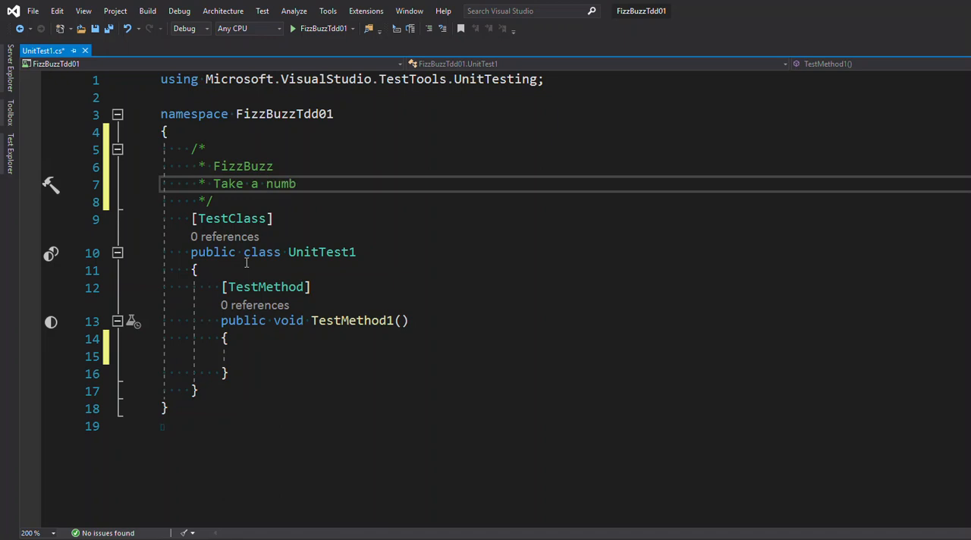
text(er and return string of that)
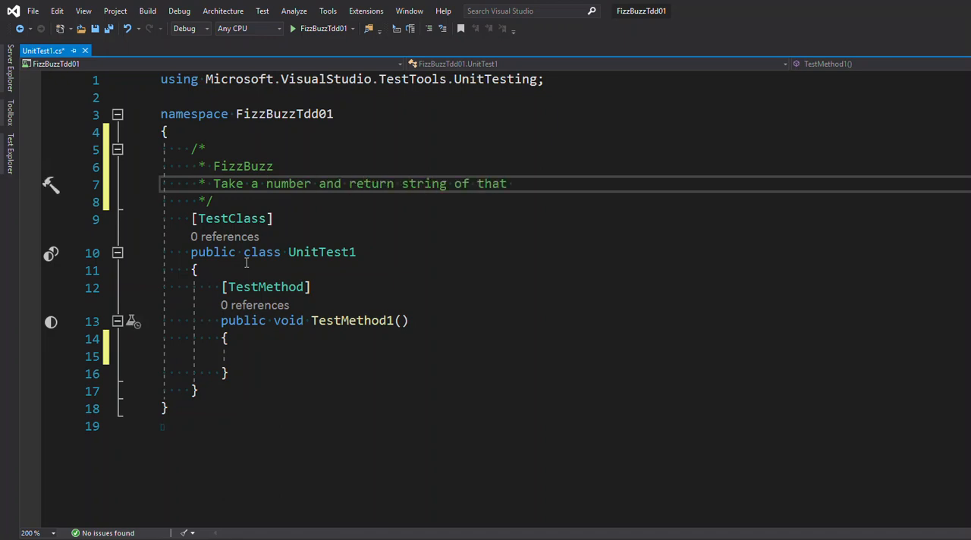
text(number)
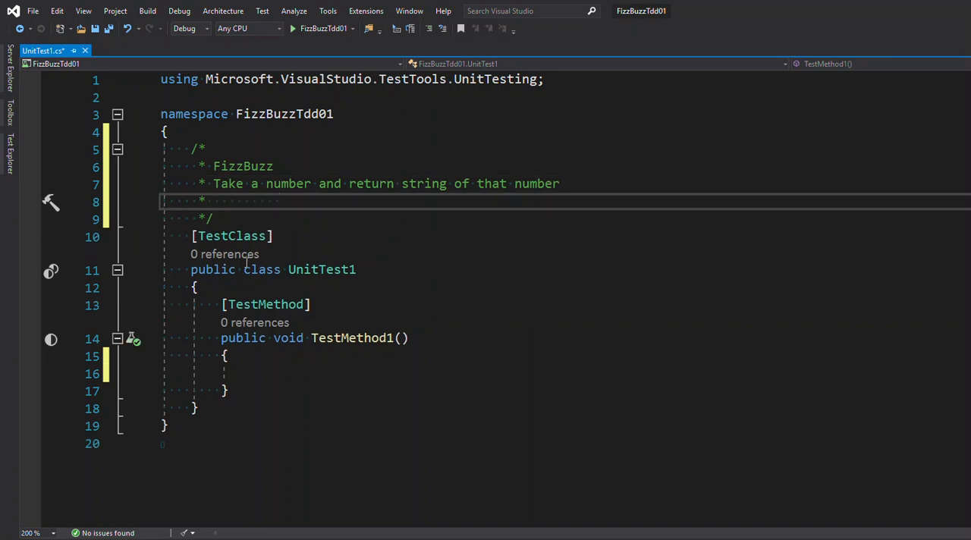
text(1 =>)
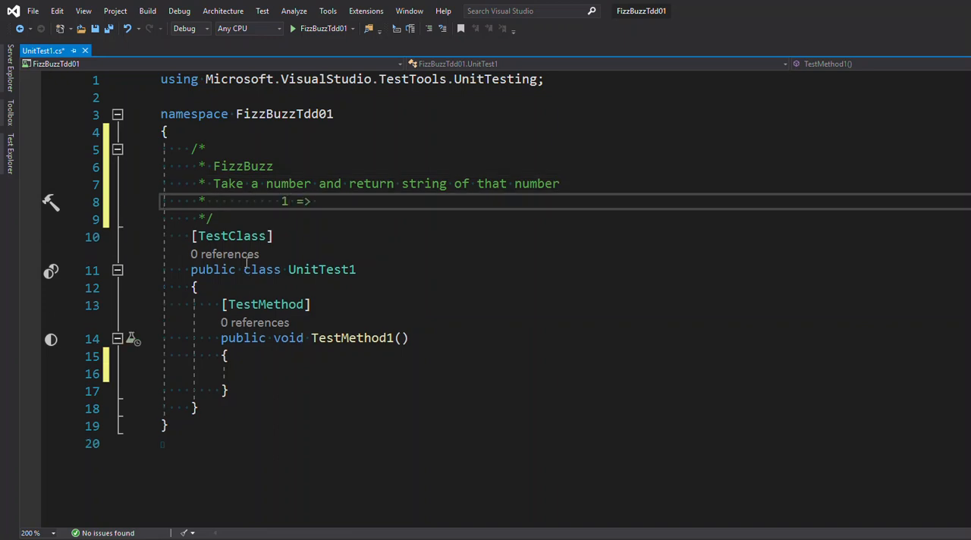
text("1")
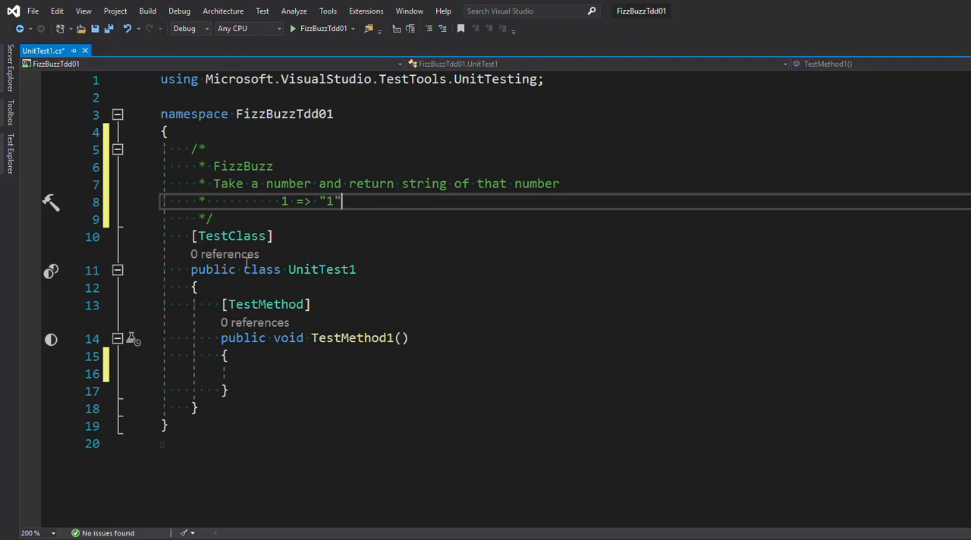
text(;)
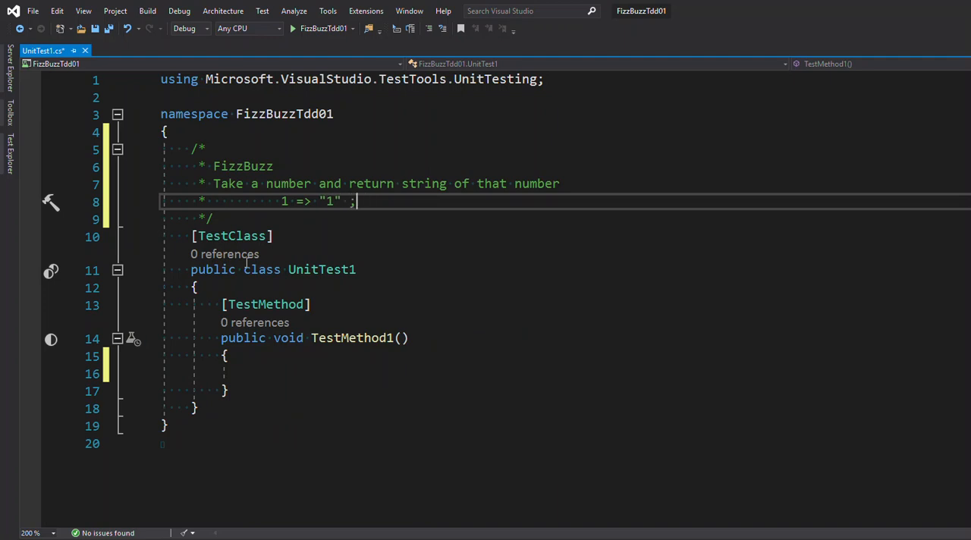
text(, "2")
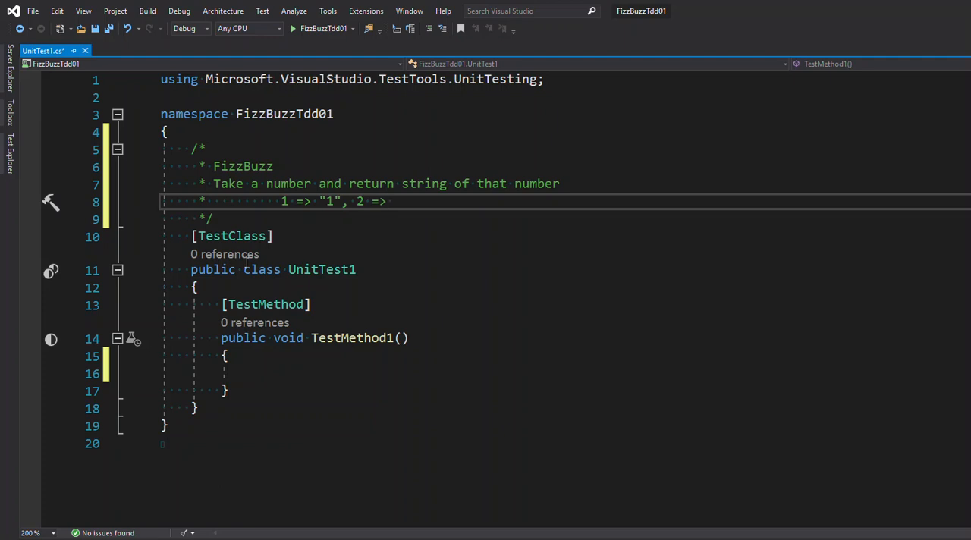
text("2")
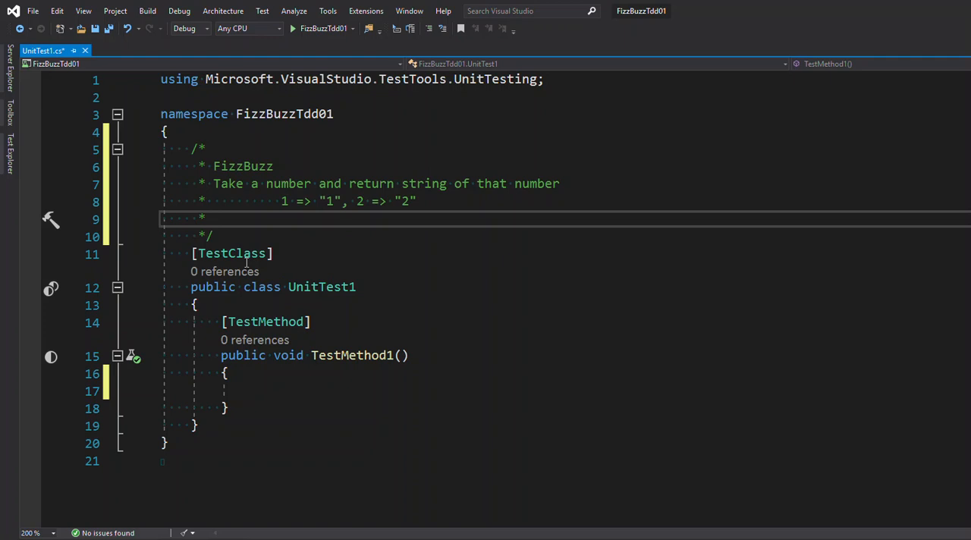
Step: Begin the next rule line: "Given a number that is a multiple of"
text(t)
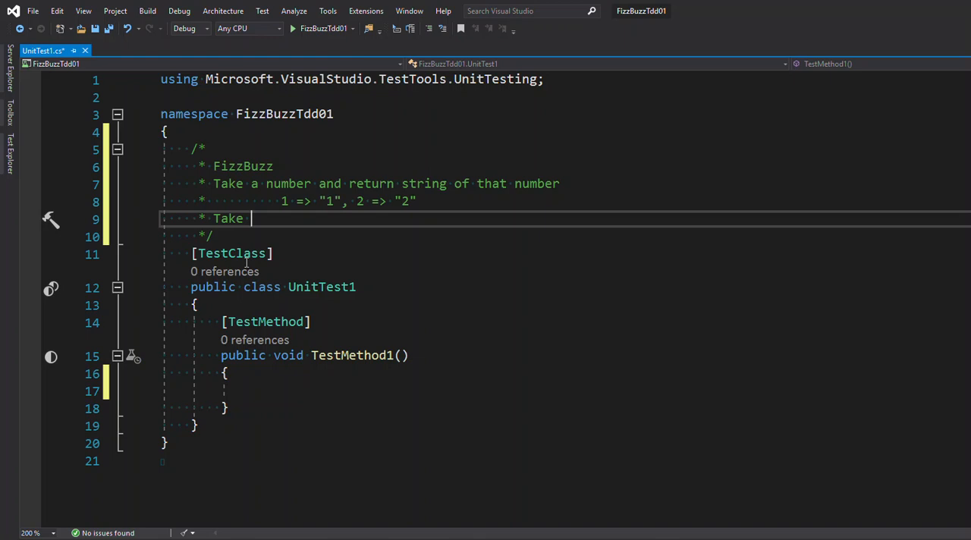
text(Given)
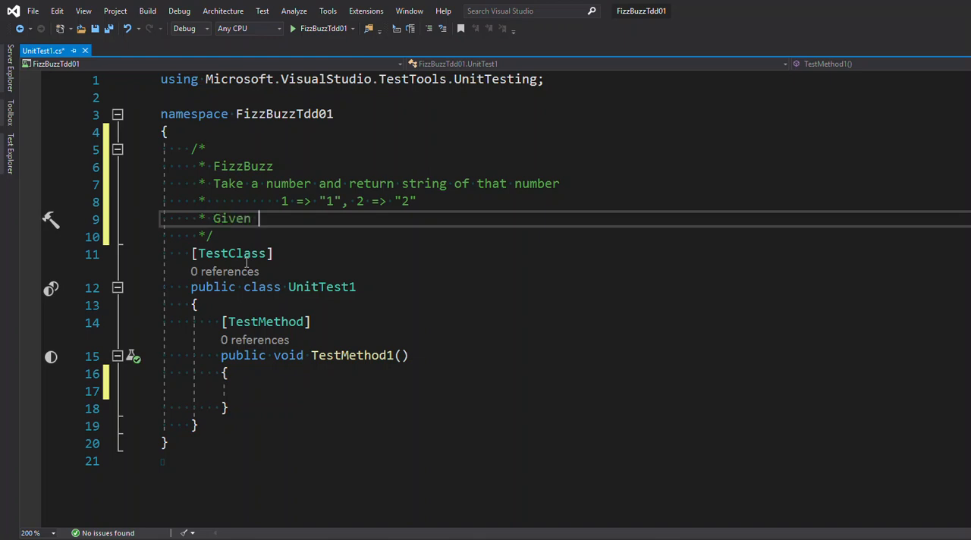
text(a number)
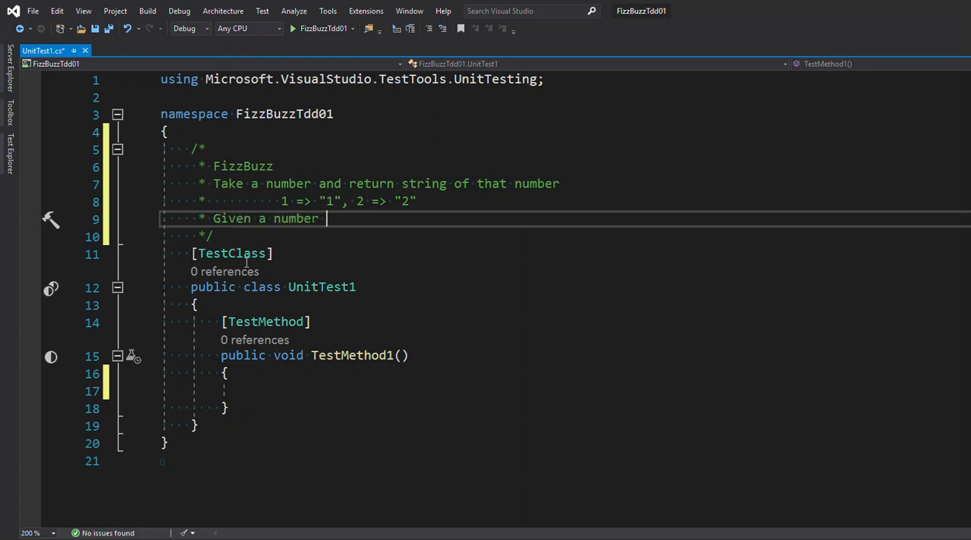
text(that)
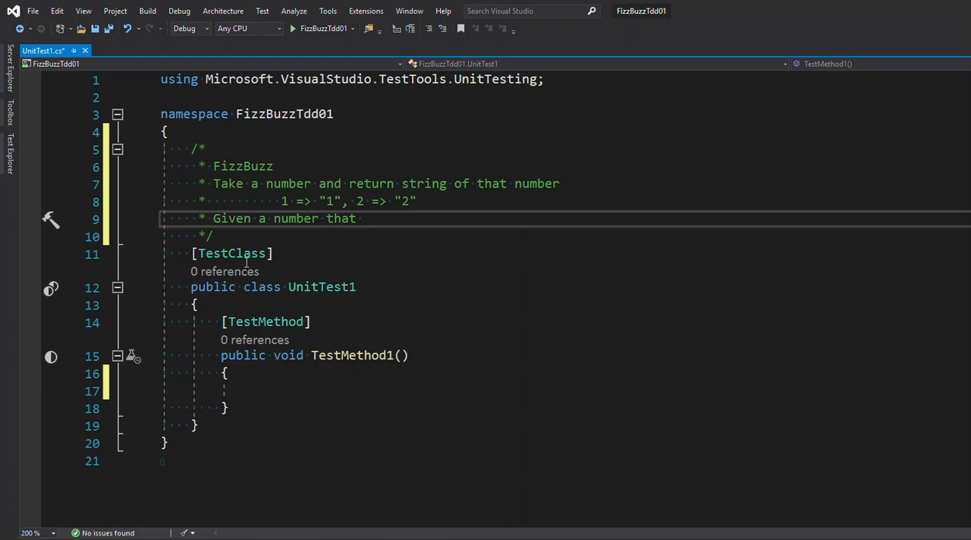
text(is a multiple of 3 return)
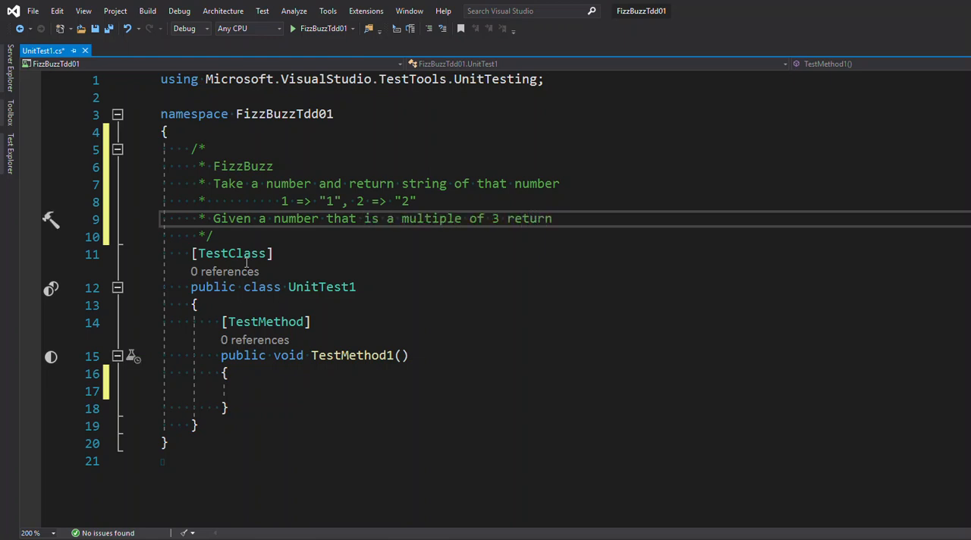
Step: Complete the multiple-of-3 rule returning "Fizz" with examples 3 => "Fizz", 6 => "Fizz"
text("Fizz")
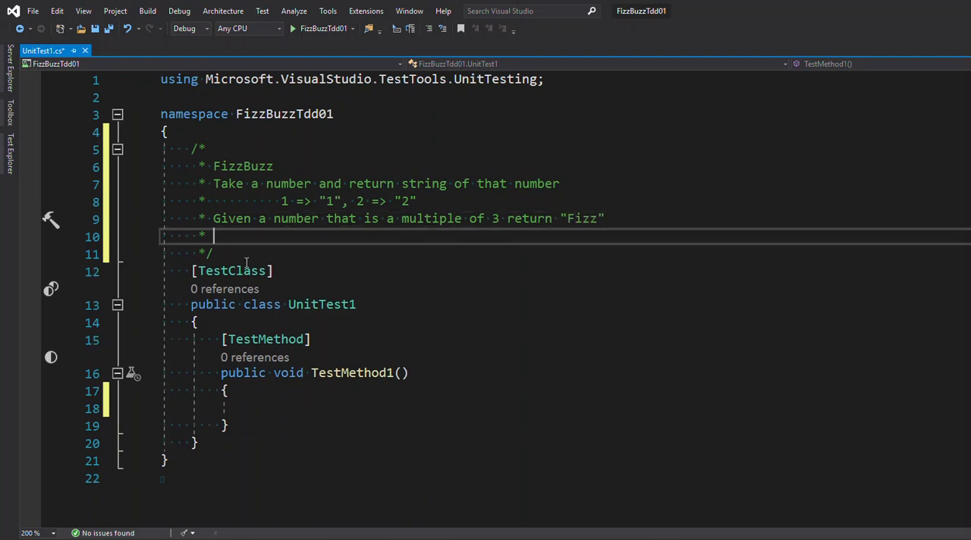
text(3 => "3",)
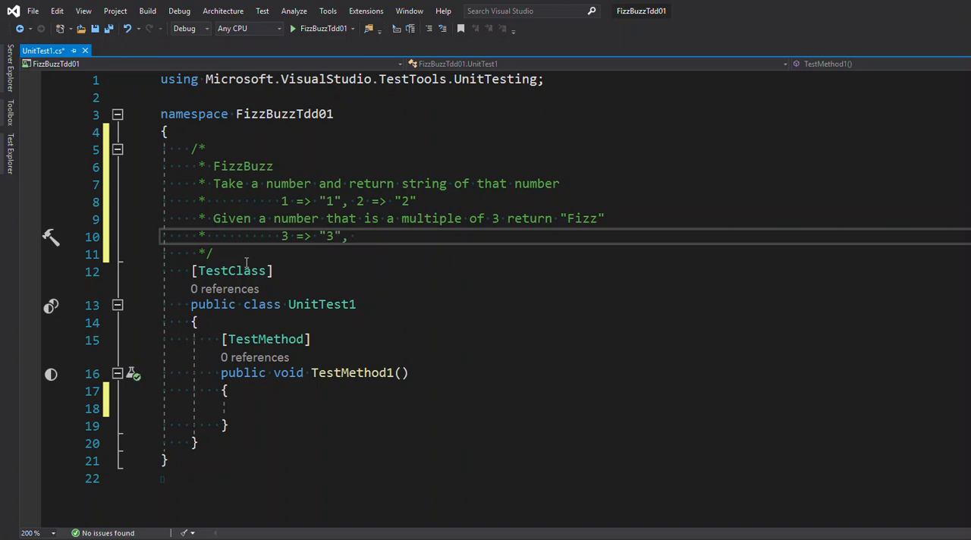
text(6)
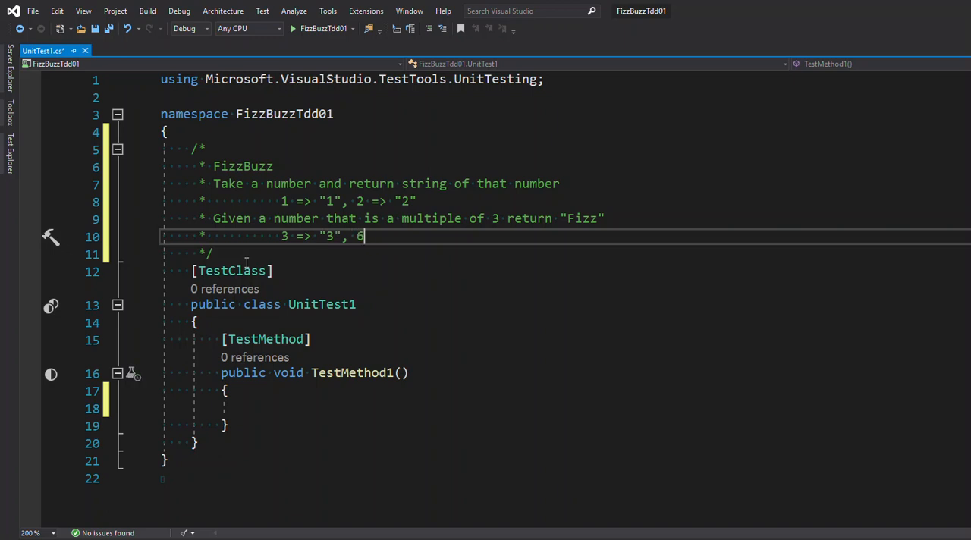
text("Fizz)
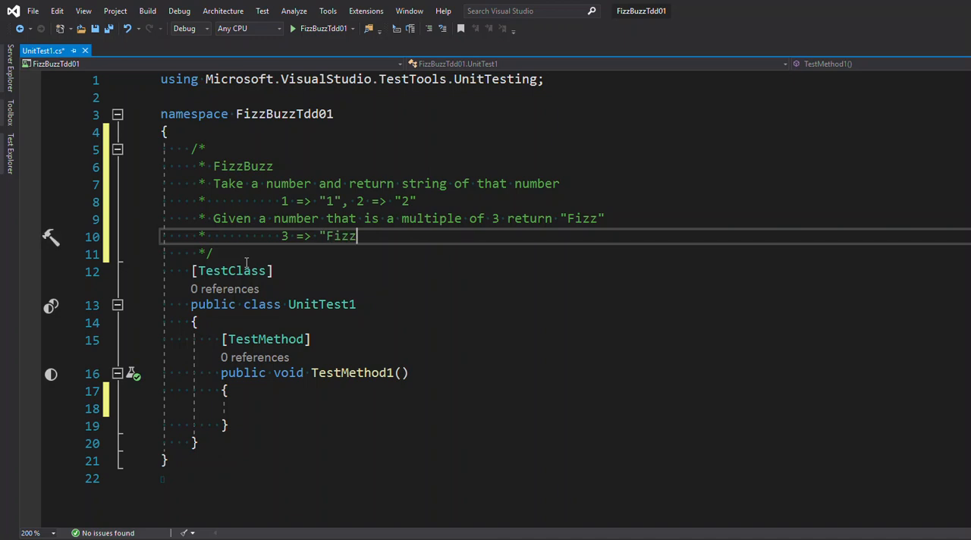
text(")
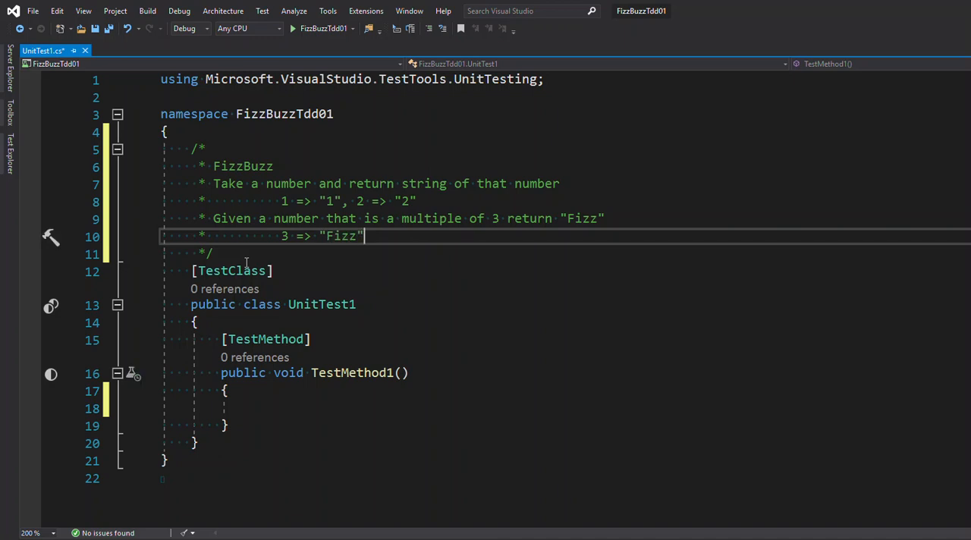
text(, ")
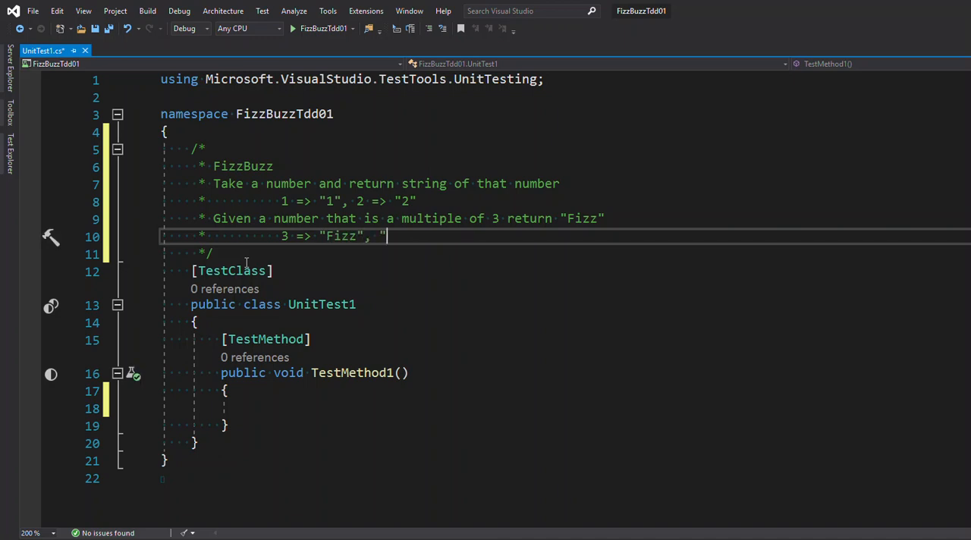
text("6" =>)
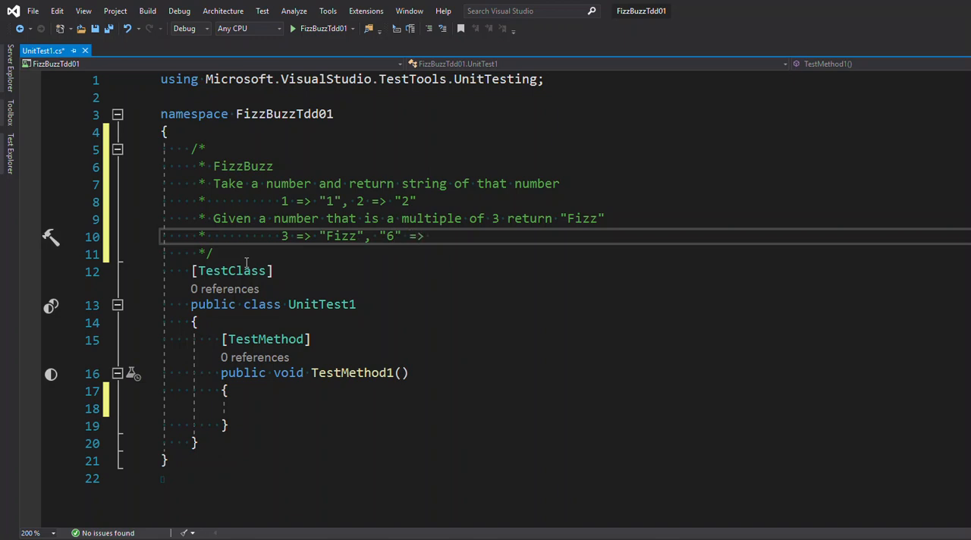
text("Fi)
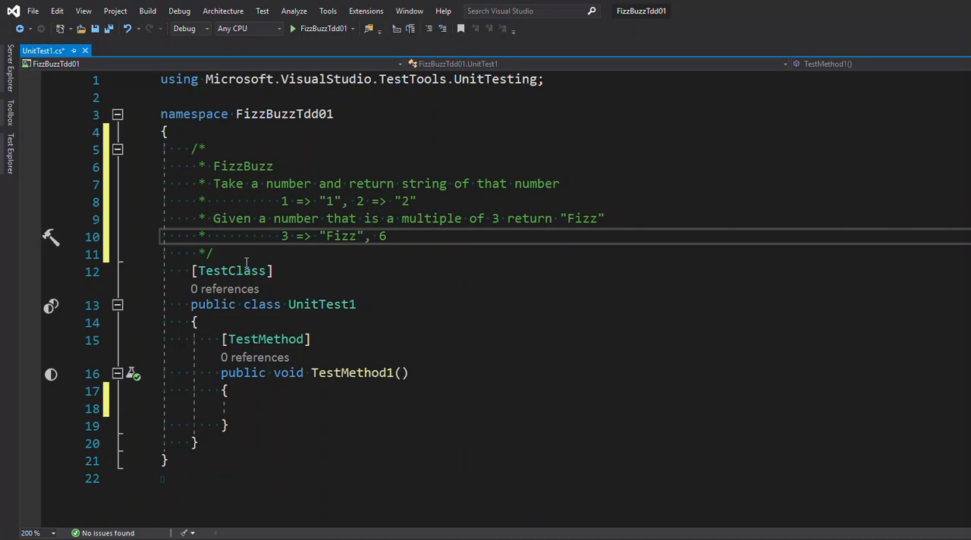
text(=>)
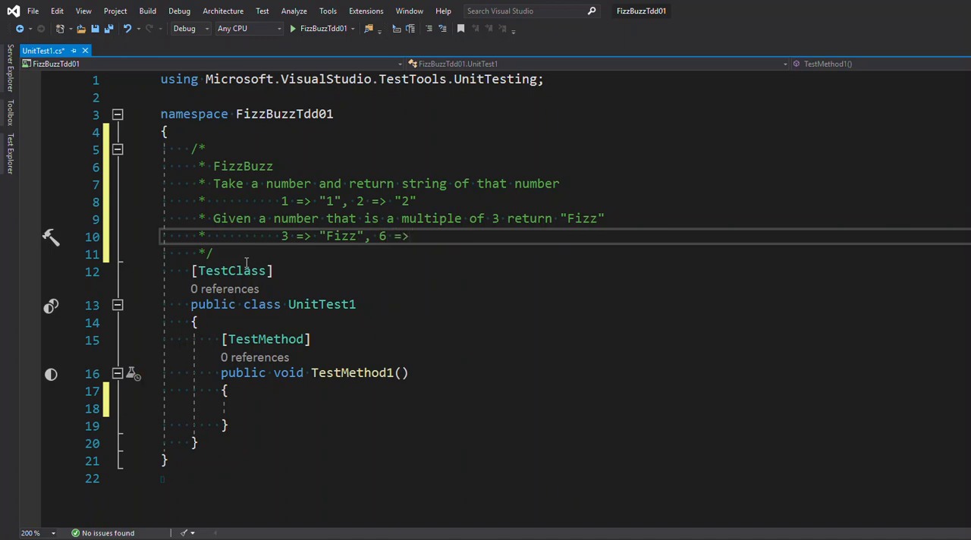
text("Fizz")
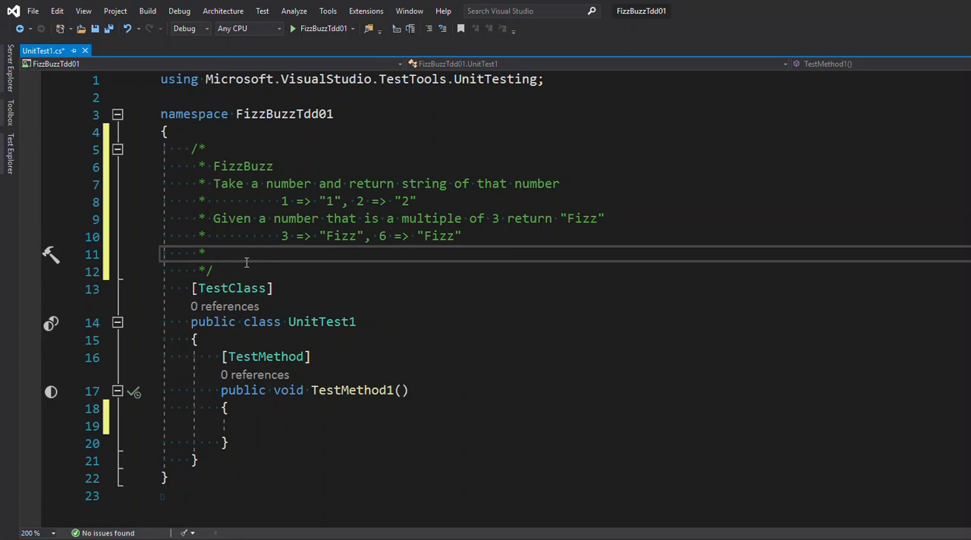
Step: Add the multiple-of-5 rule returning "Buzz" with examples 5 => "Buzz", 10 => "Buzz"
text(TG)
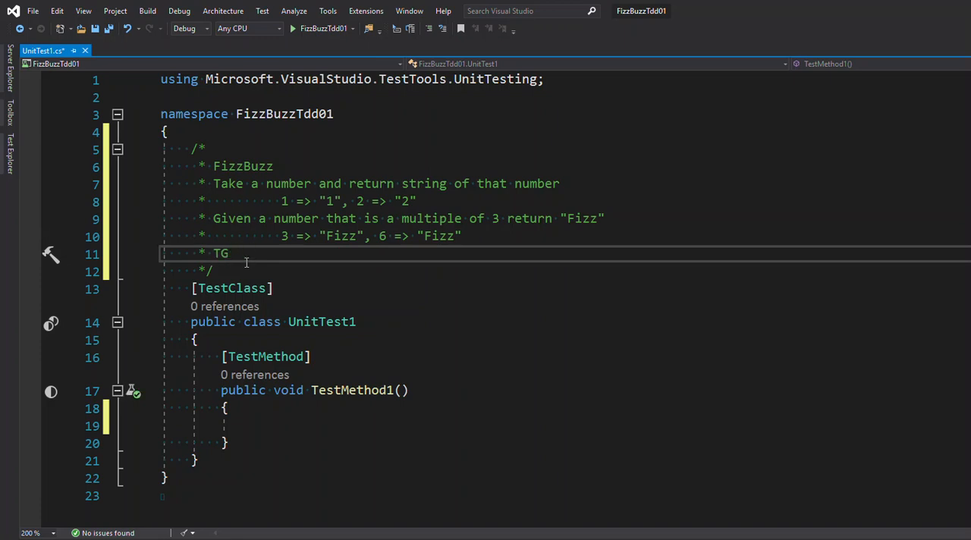
text(Given a number that)
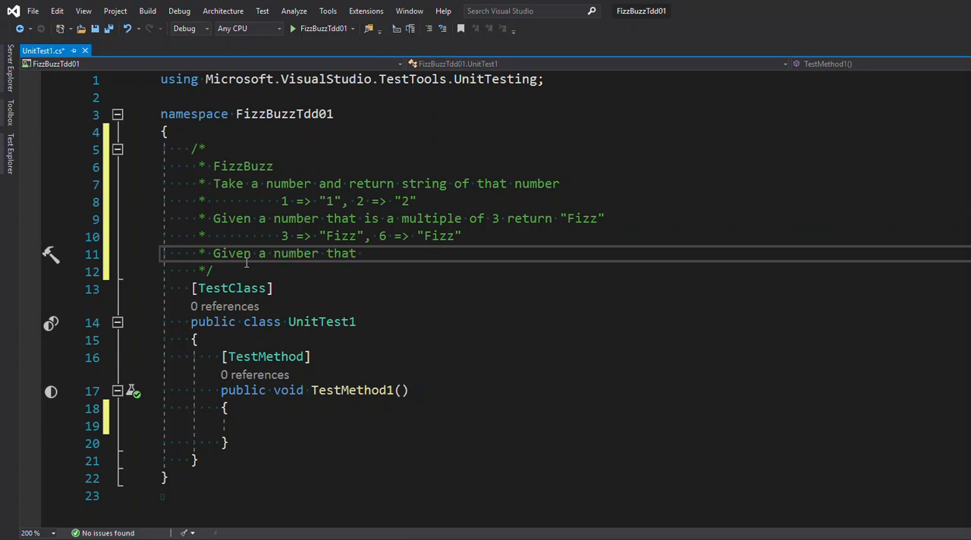
text(is a multop)
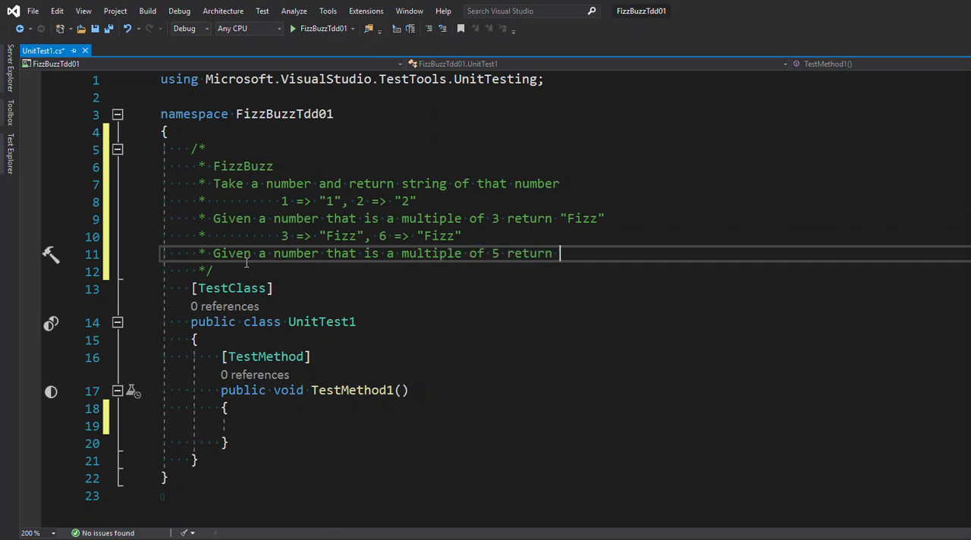
text("Buzz")
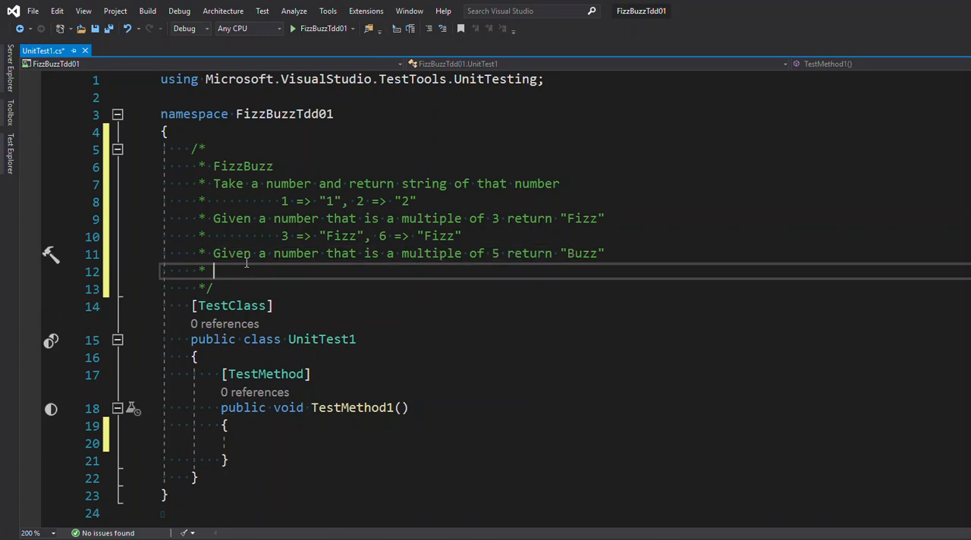
text(5 => "Bu)
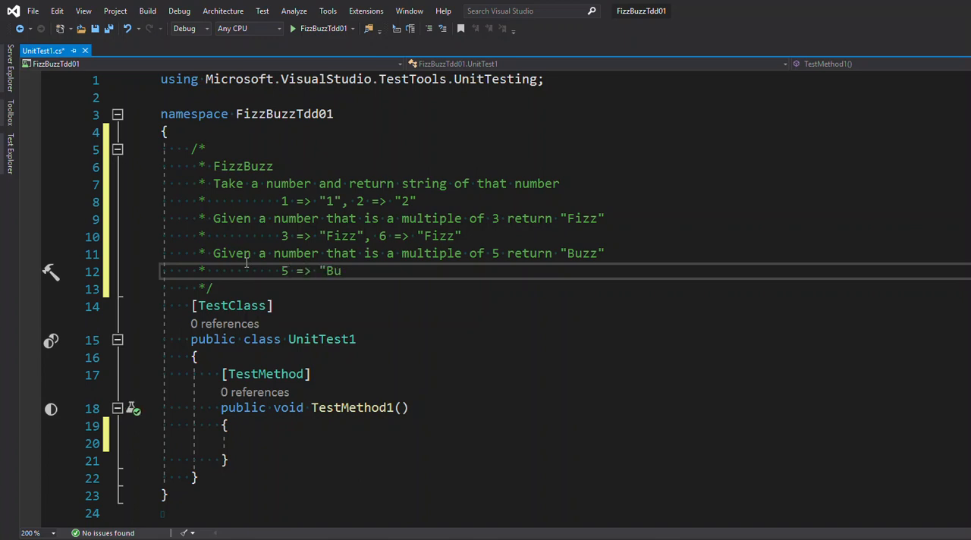
text(zz",)
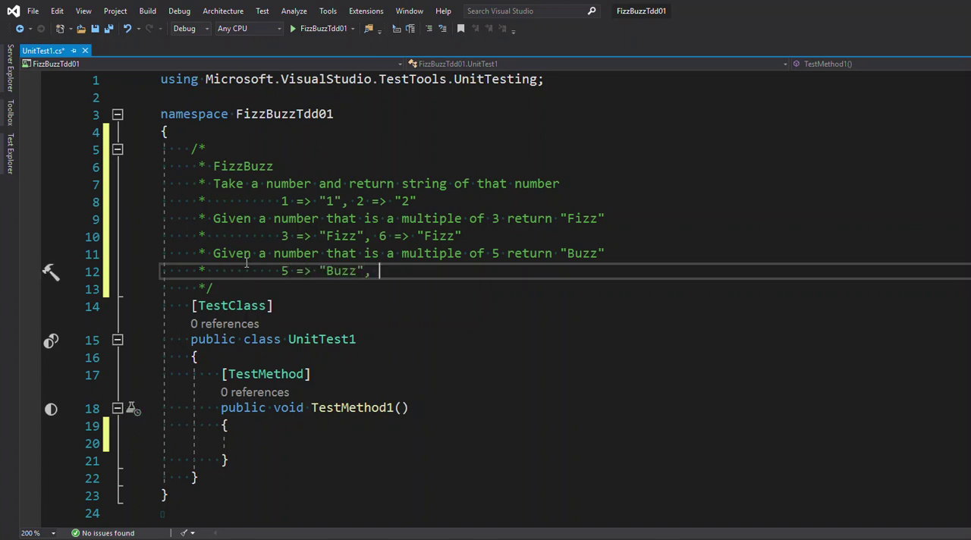
text(10 => "Biu)
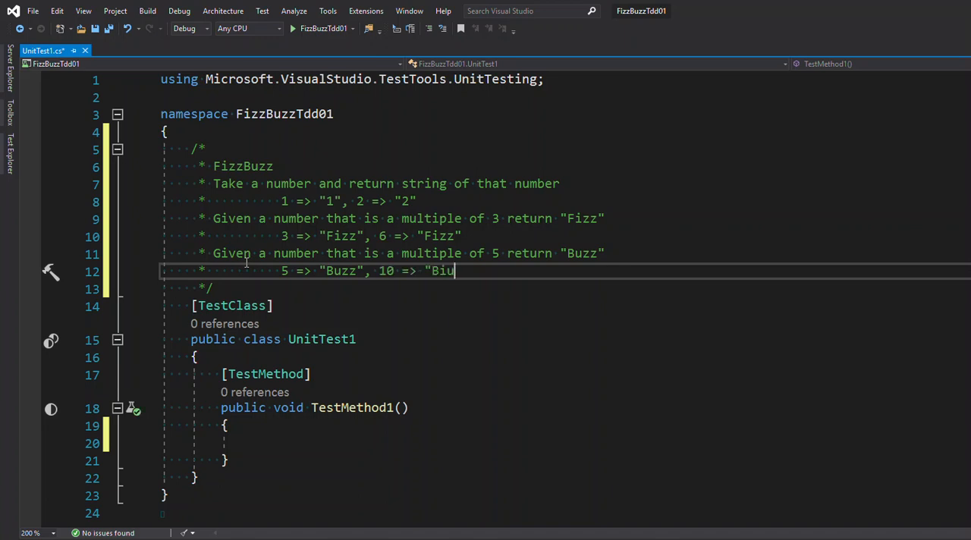
text(zz")
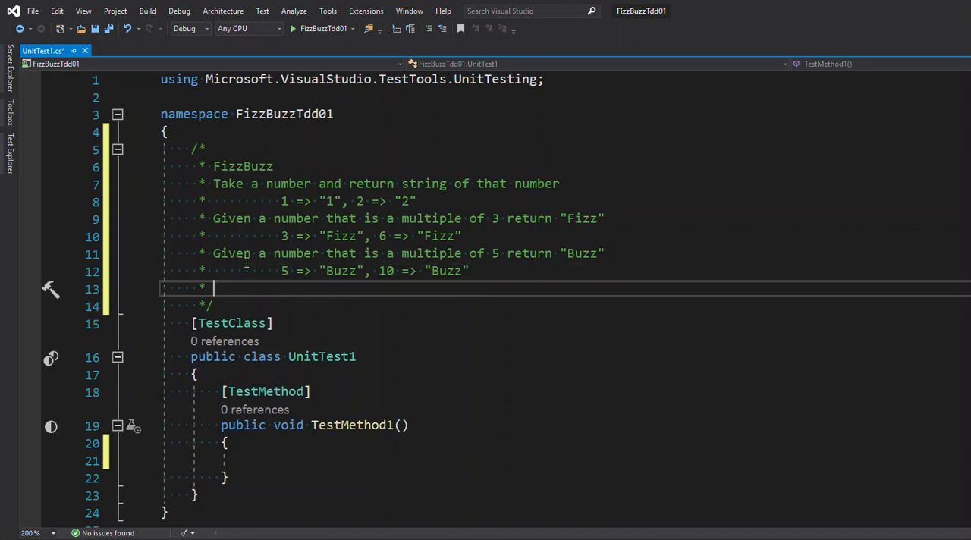
Step: Add the multiple-of-3-AND-5 rule returning "FizzBuzz" with examples 15, 30 => "FizzBuzz"
text(Given a nu,ner that)
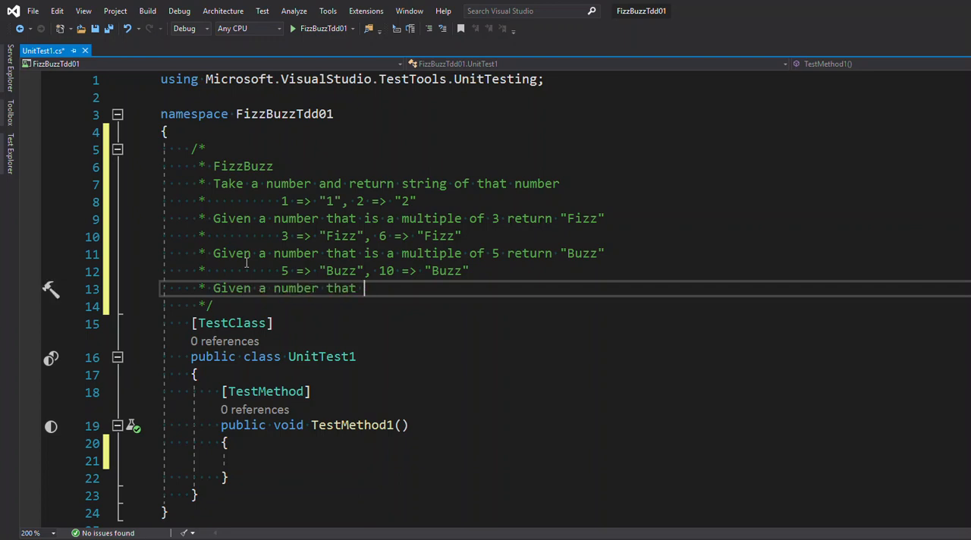
text(is a multiple of 3)
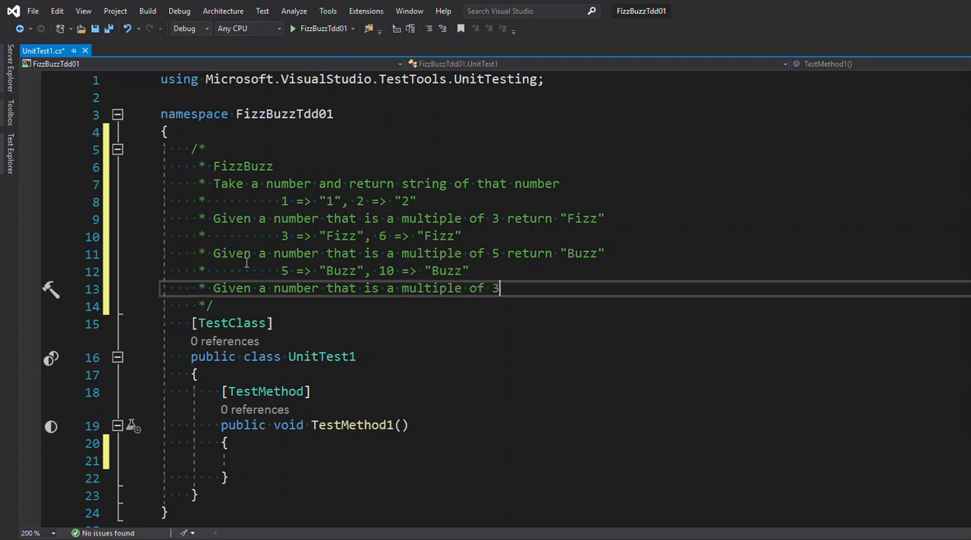
text(AND 5)
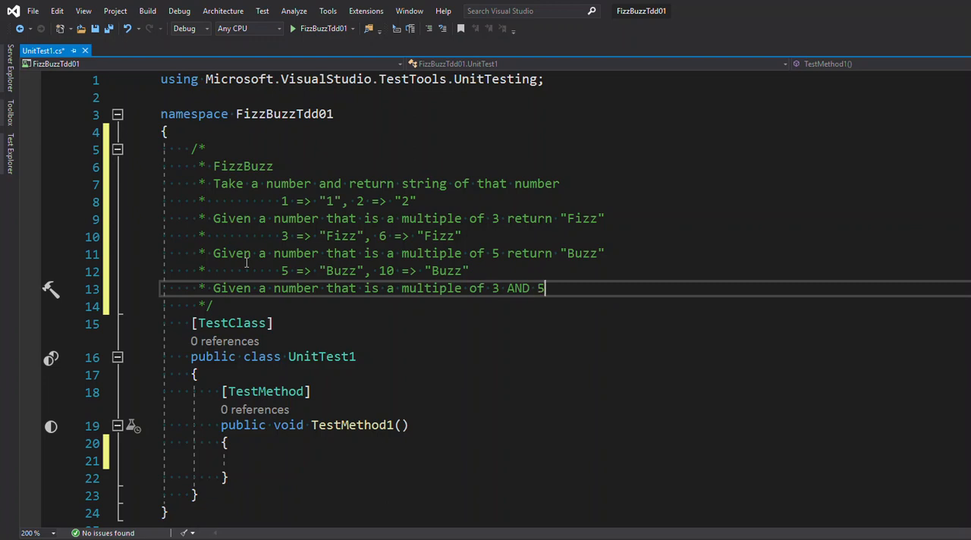
text(return "FizzBuzz)
text(*          15 =>)
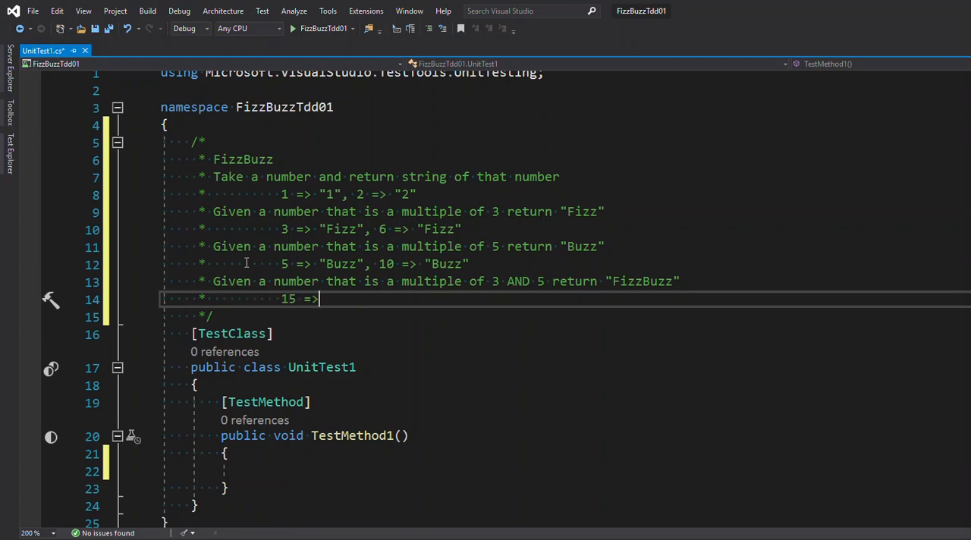
text("FizzBuzz)
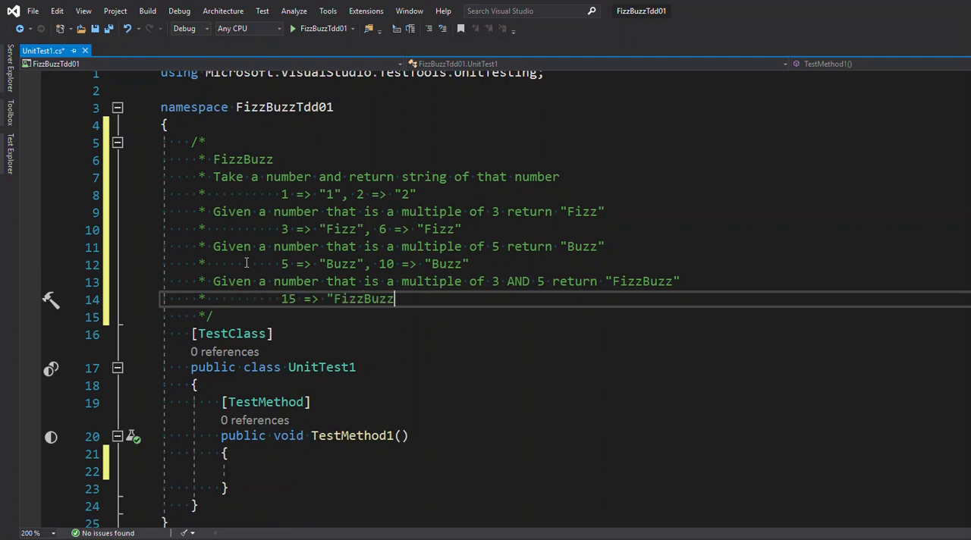
text(", "30,)
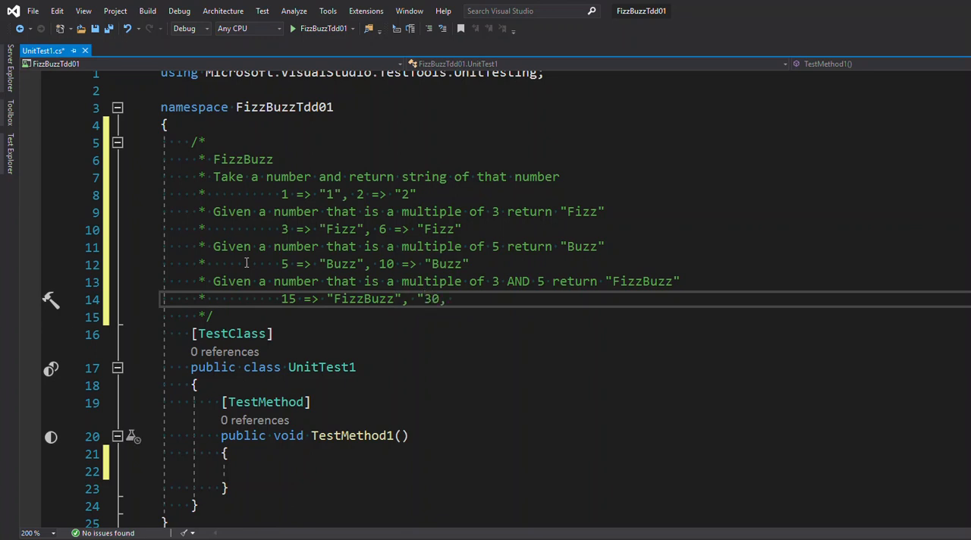
text("=)
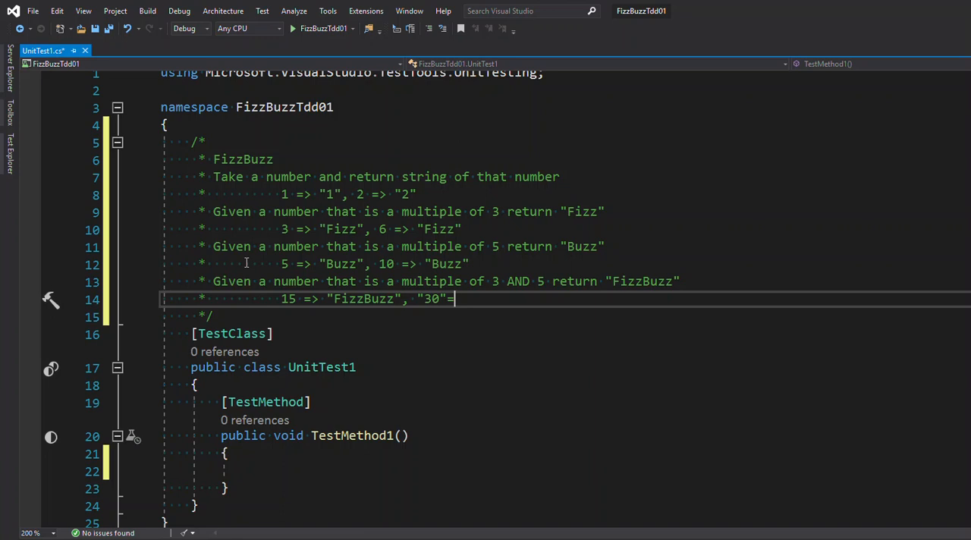
text(=.)
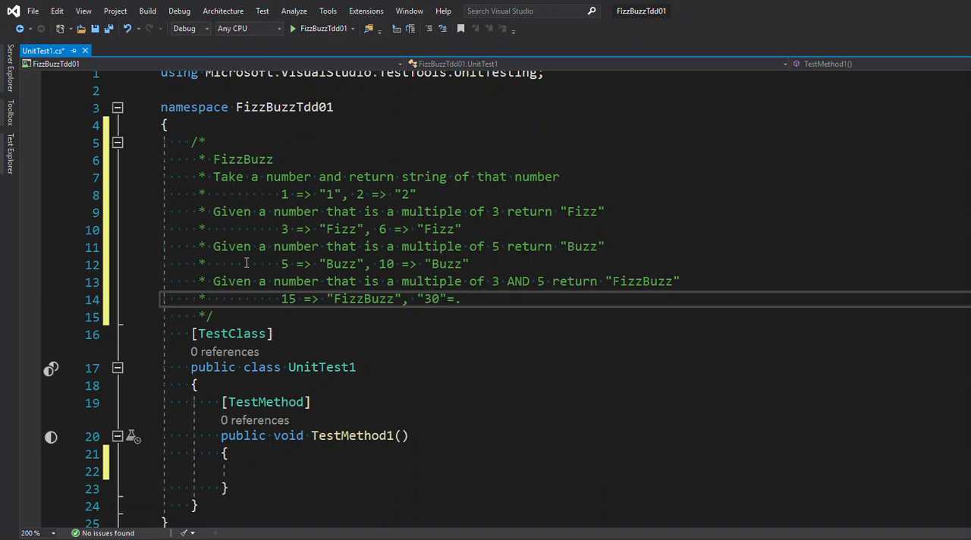
text(=> "Fizz)
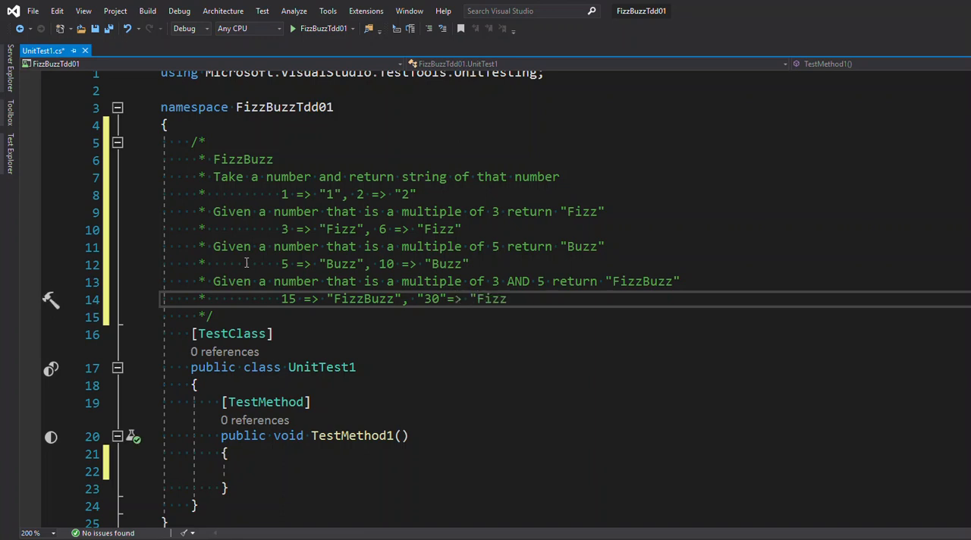
text(Buzz")
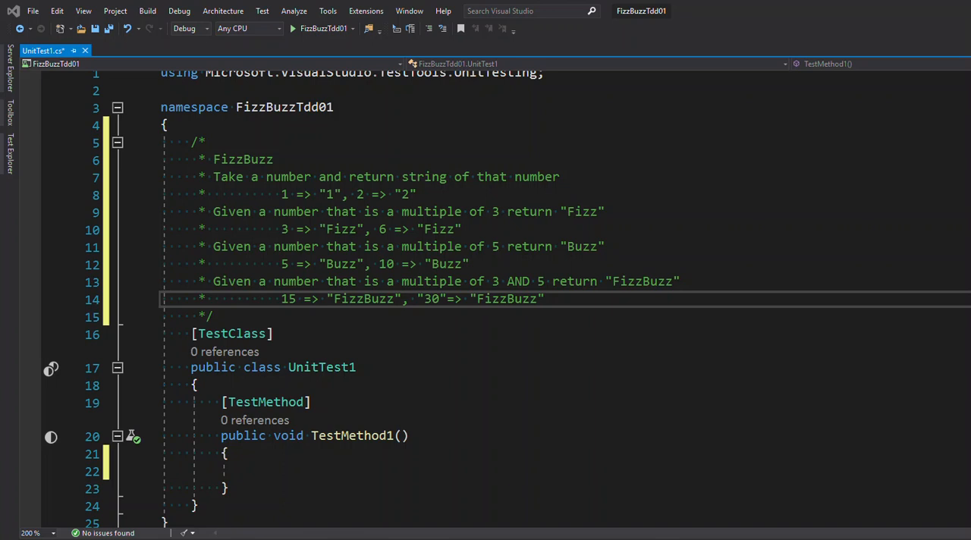
double_click(321, 367)
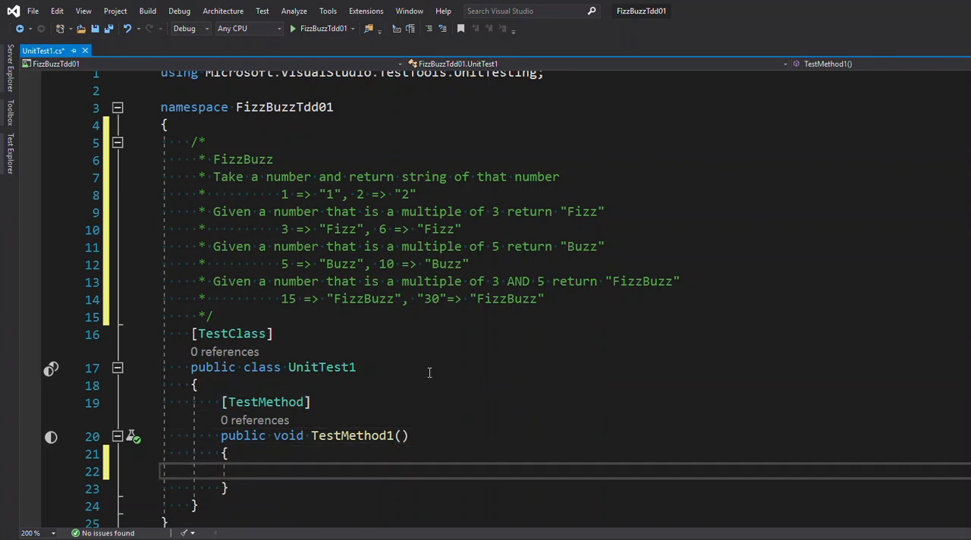
Step: Add //Arrange, //Act and //Assert comments inside TestMethod1
scroll(down, 3)
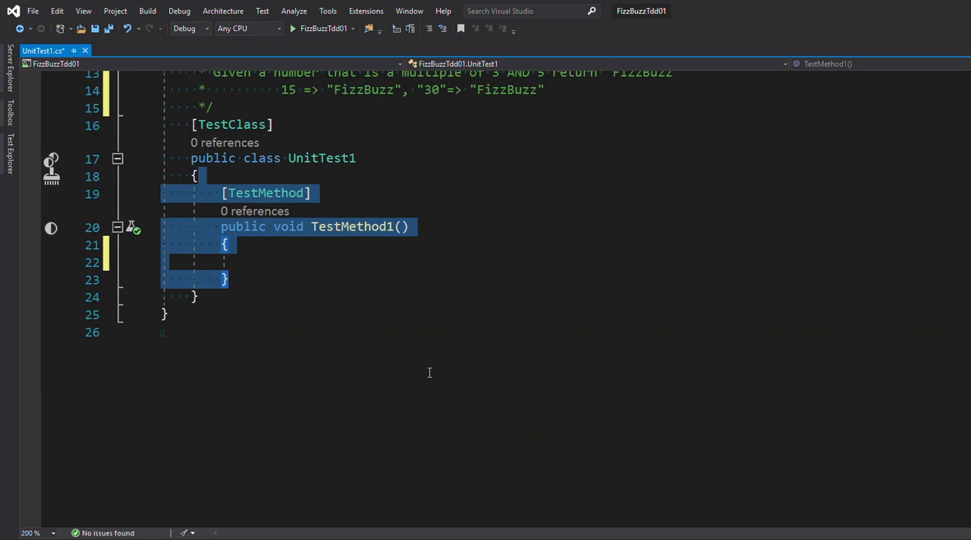
click(250, 261)
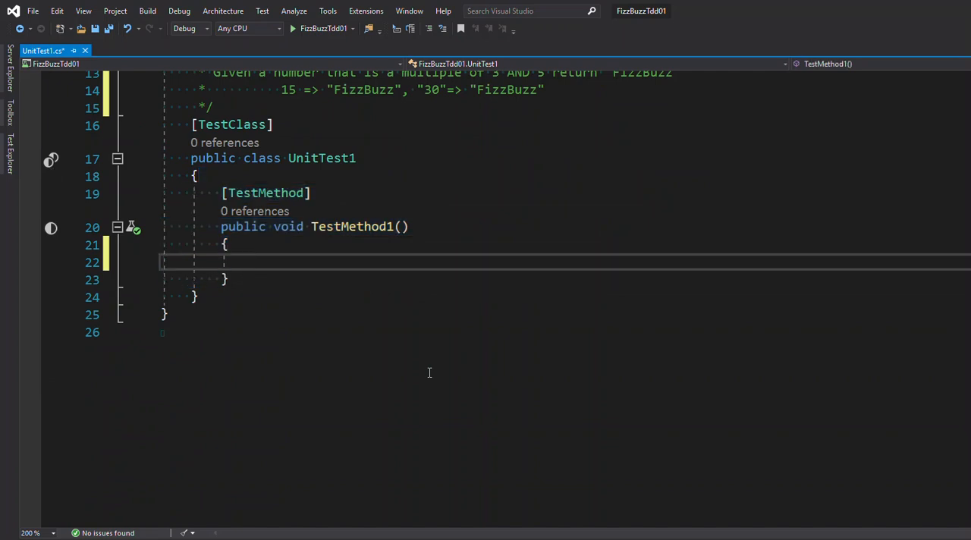
text(//A)
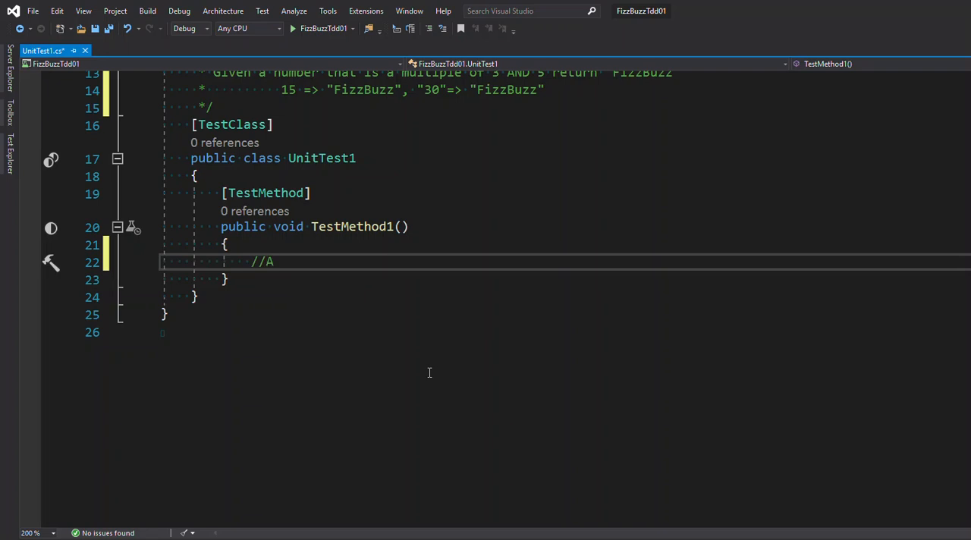
text(rrange)
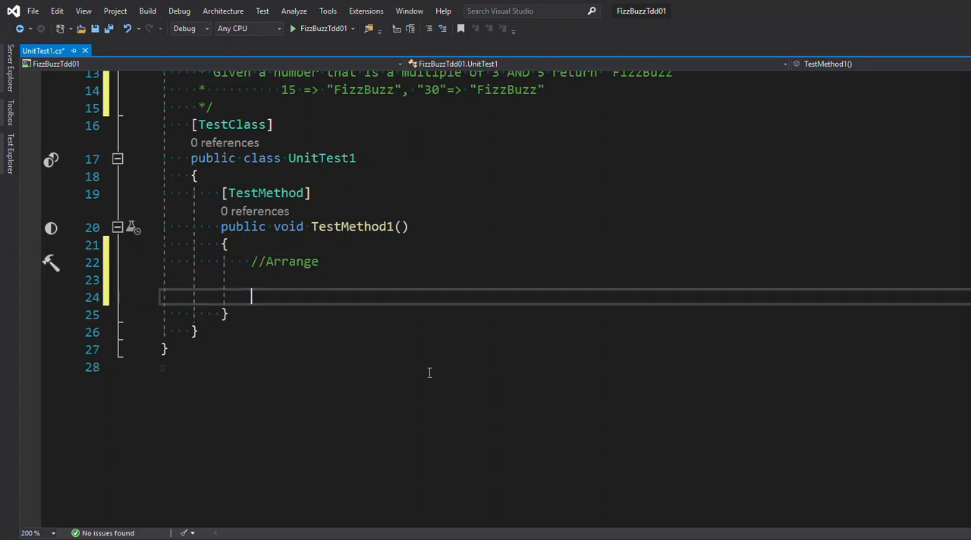
text(//Act)
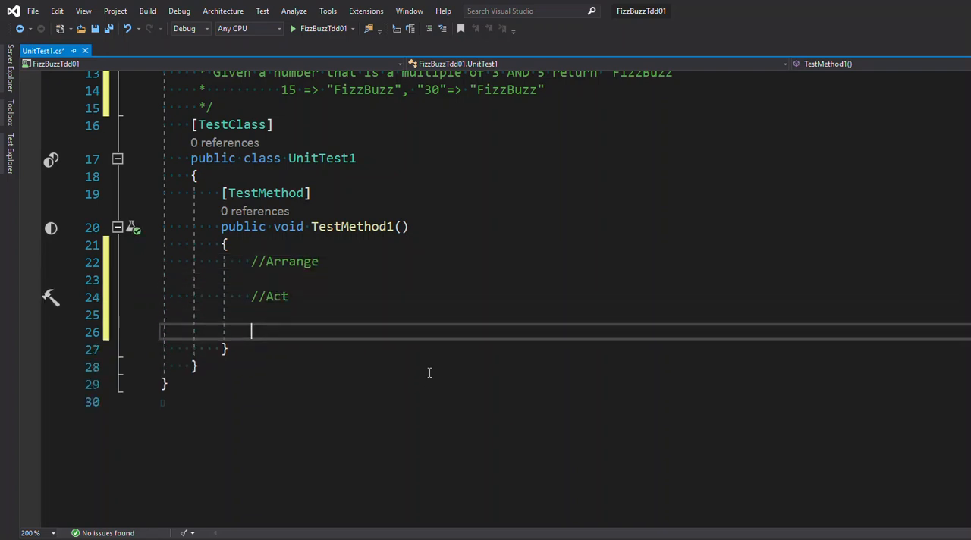
text(//Assert)
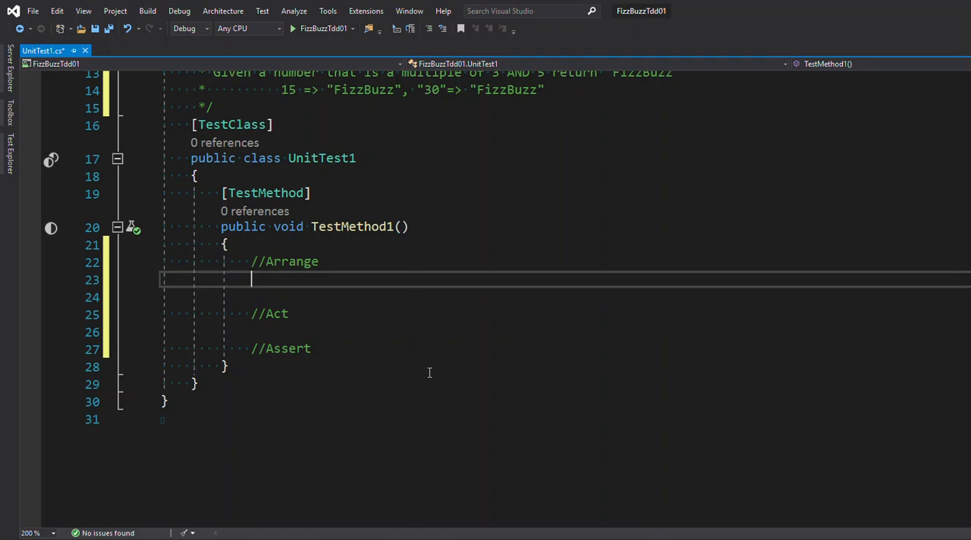
Step: Under //Arrange, declare int input = 1;
text(intput)
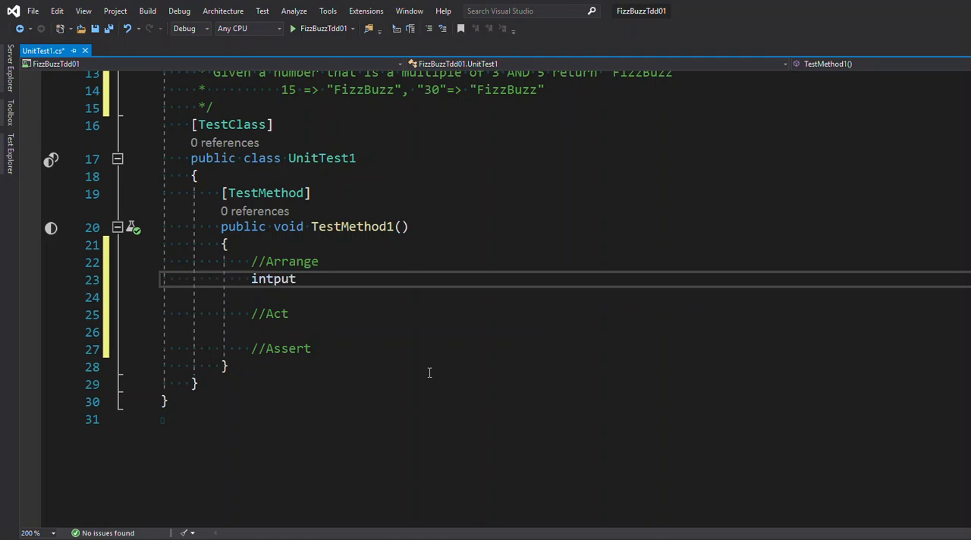
key(Backspace)
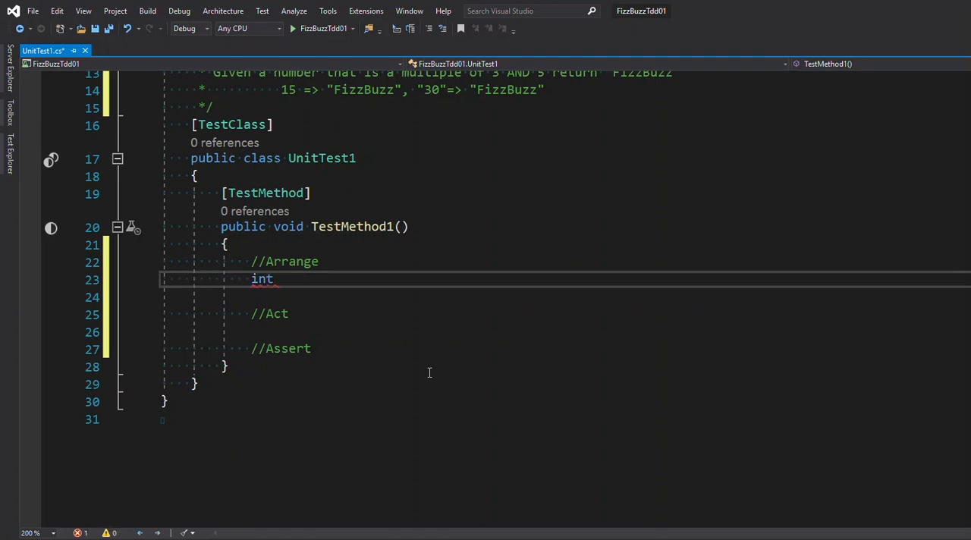
text(input =)
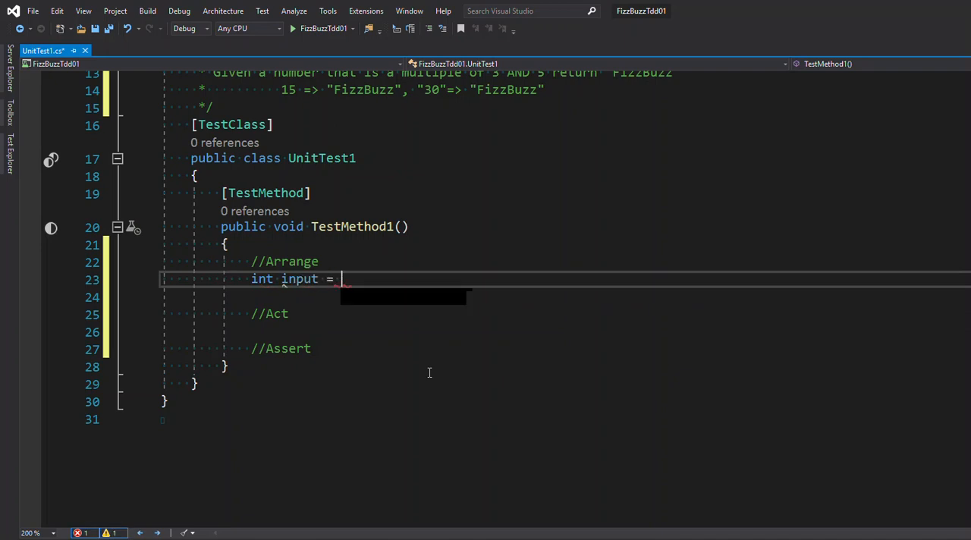
text(1;)
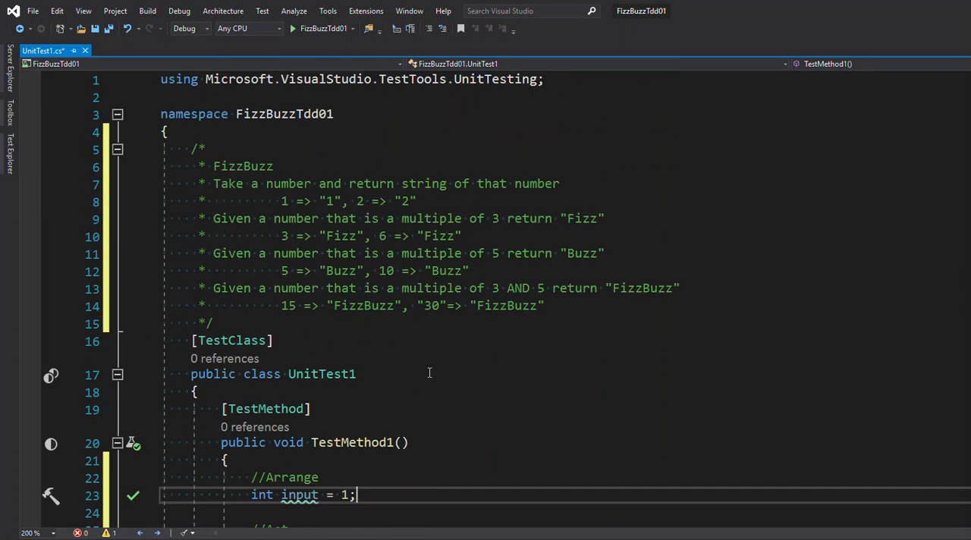
Step: Under //Act, write string actual = FizzBuzz(input);
scroll(down, 3)
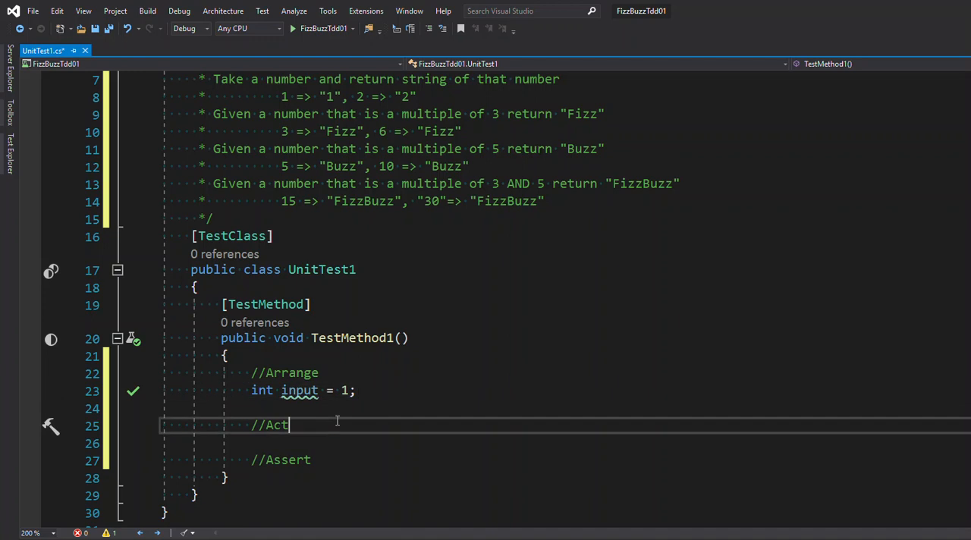
text(string)
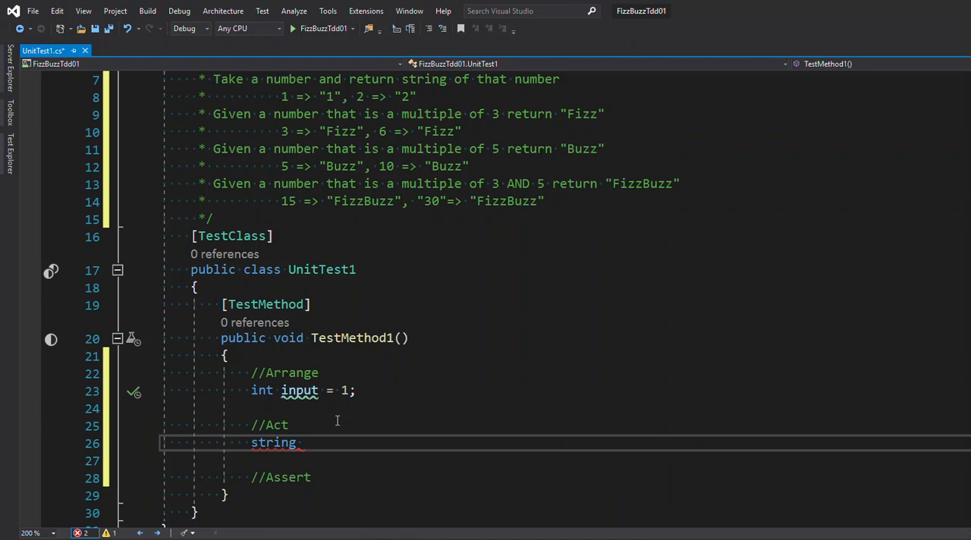
text(actual)
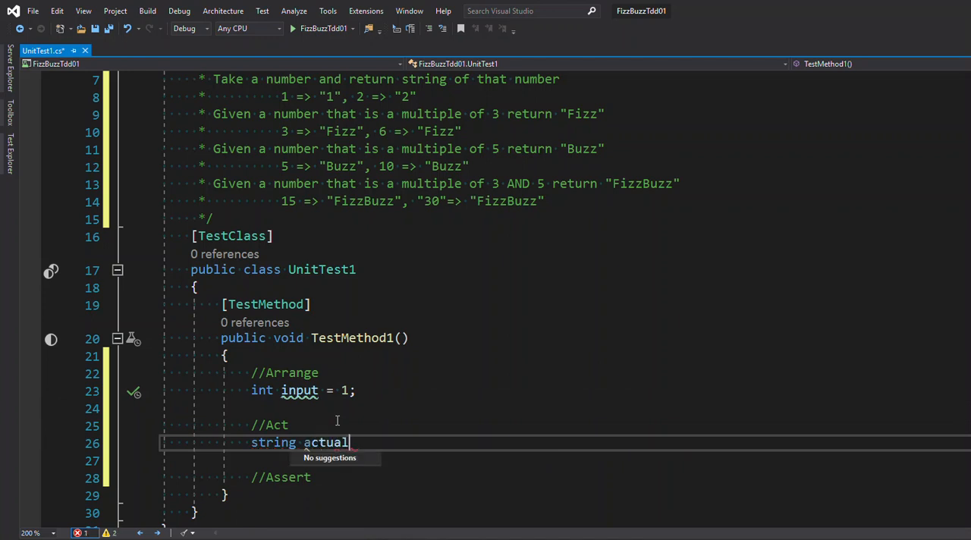
double_click(326, 443)
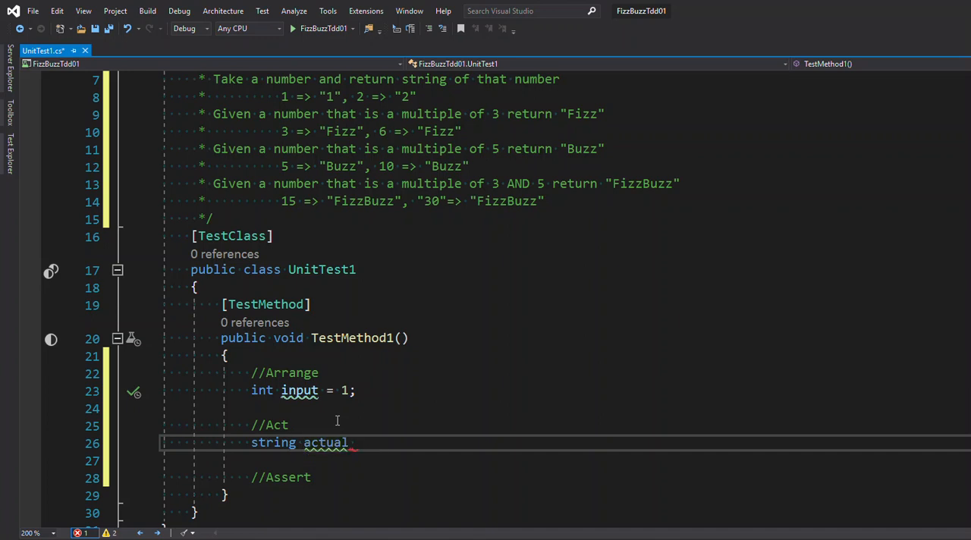
text(=)
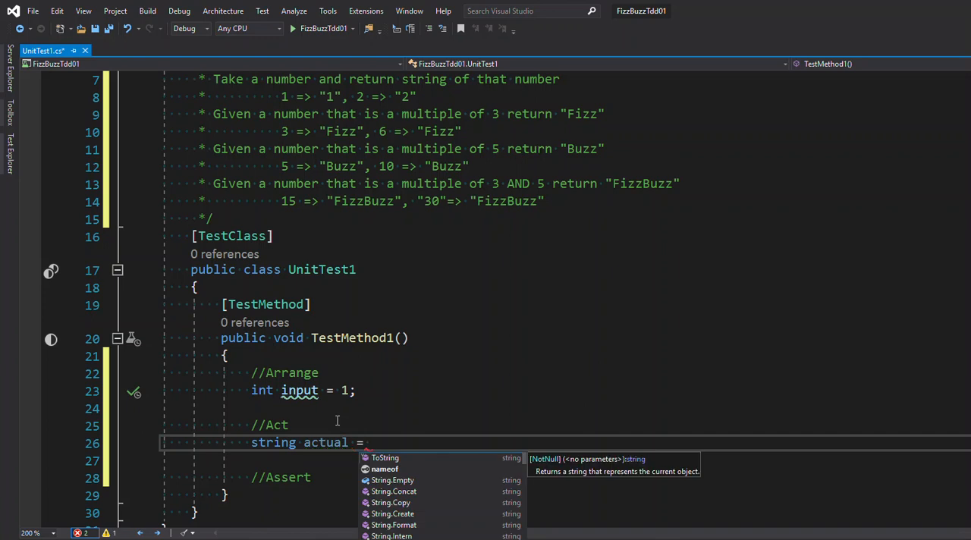
text(FizzBuzz)
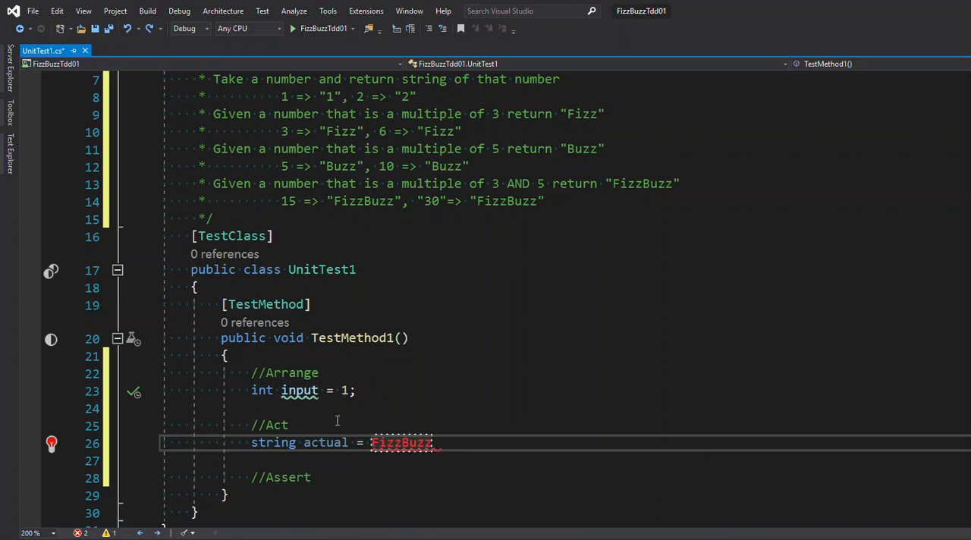
text((input);)
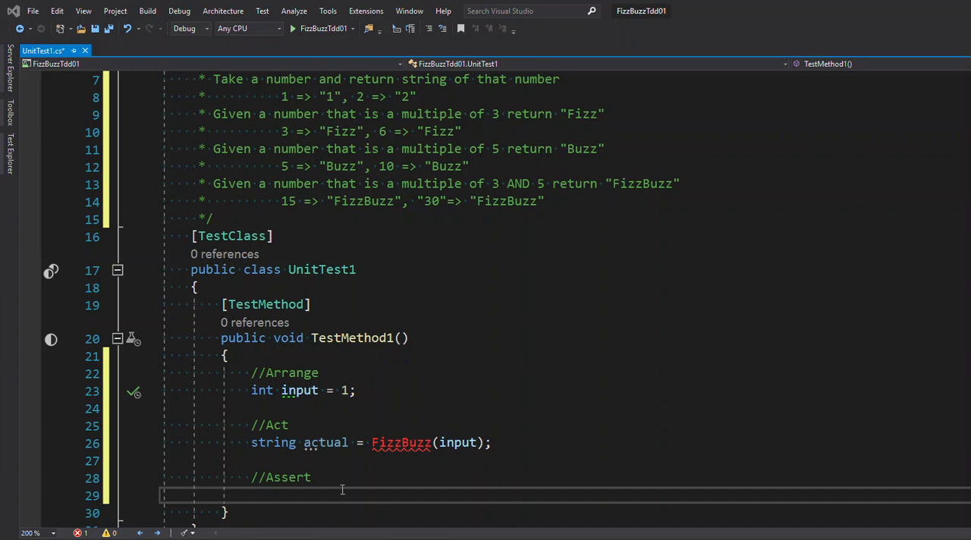
Step: Under //Assert, write Assert.AreEqual("1", actual); via IntelliSense
click(252, 494)
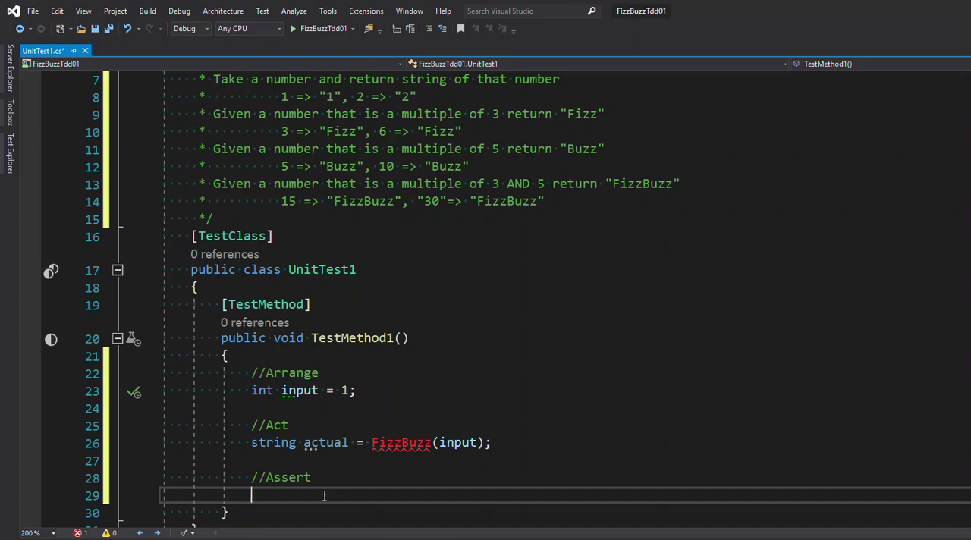
text(Assert)
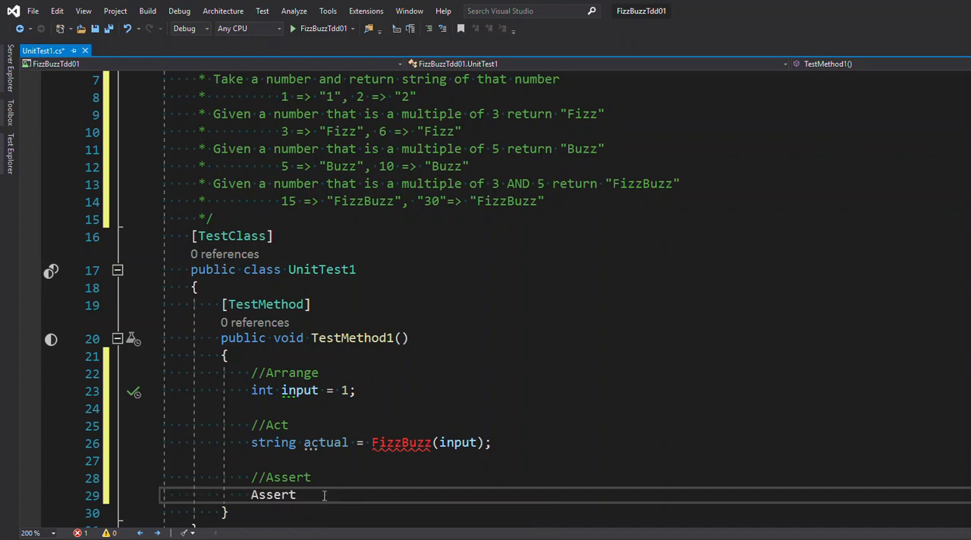
text(.ARe)
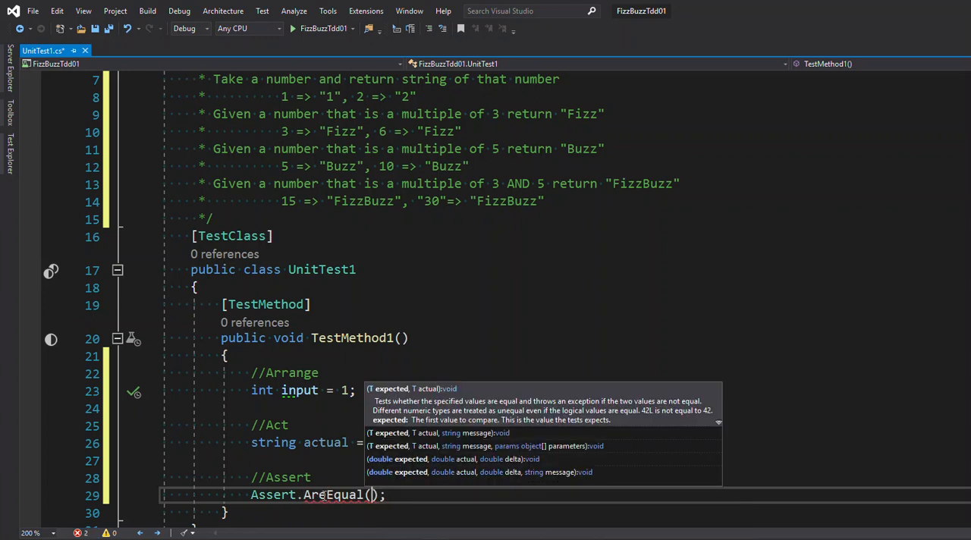
text("1", actual)
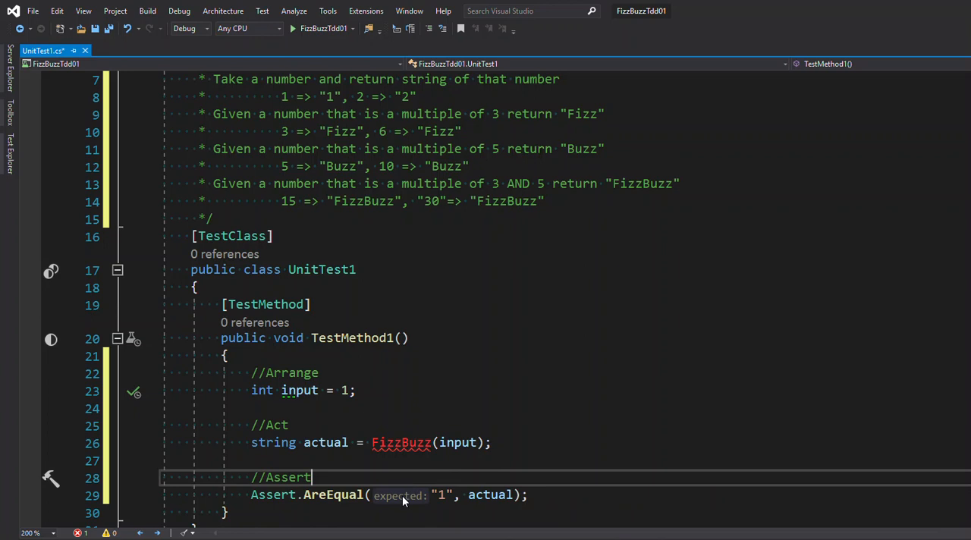
mouse_move(493, 495)
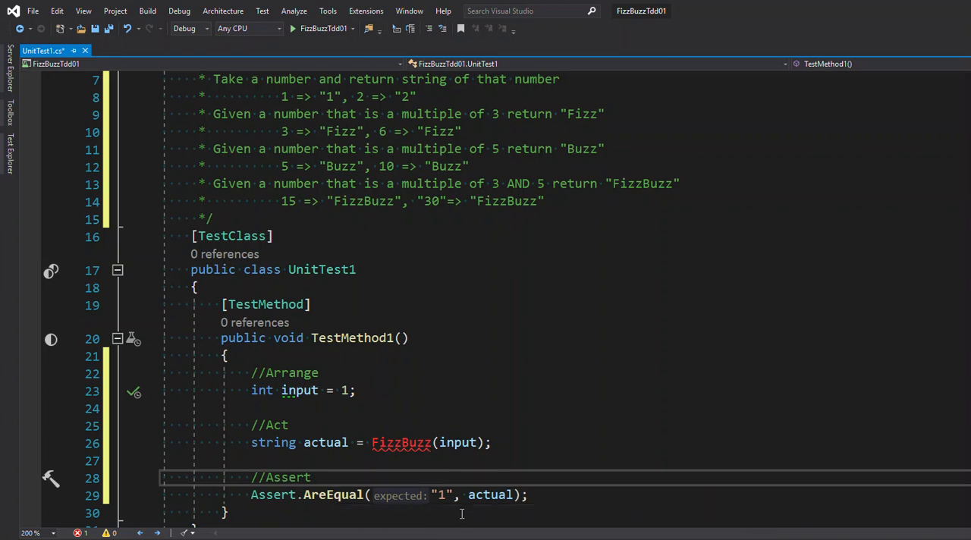
mouse_move(490, 495)
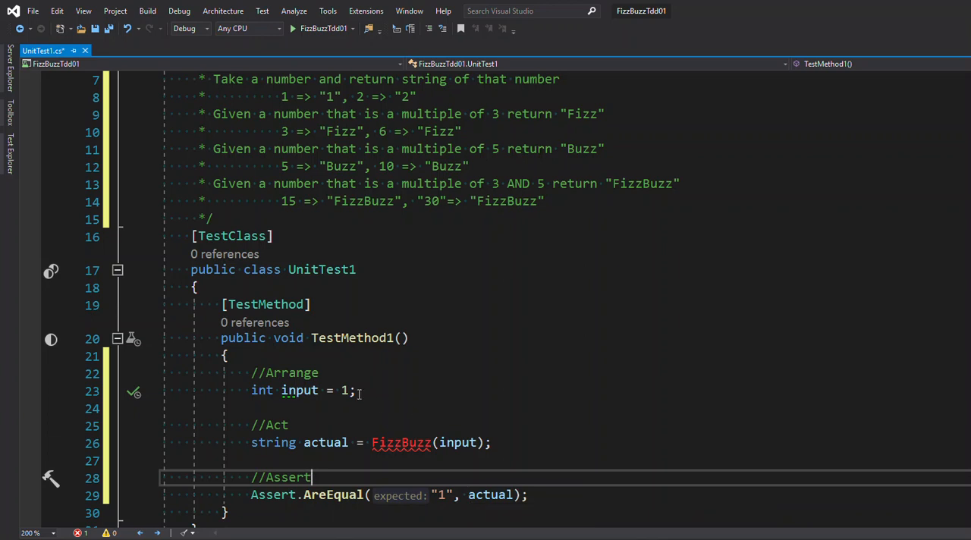
mouse_move(567, 479)
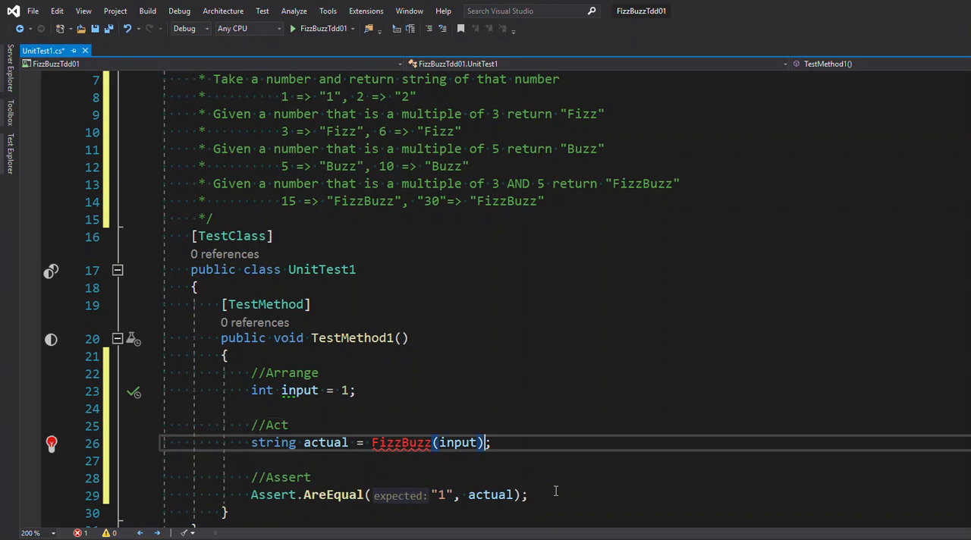
Step: Generate the missing FizzBuzz method via the light bulb and make it return "" instead of throwing
click(52, 443)
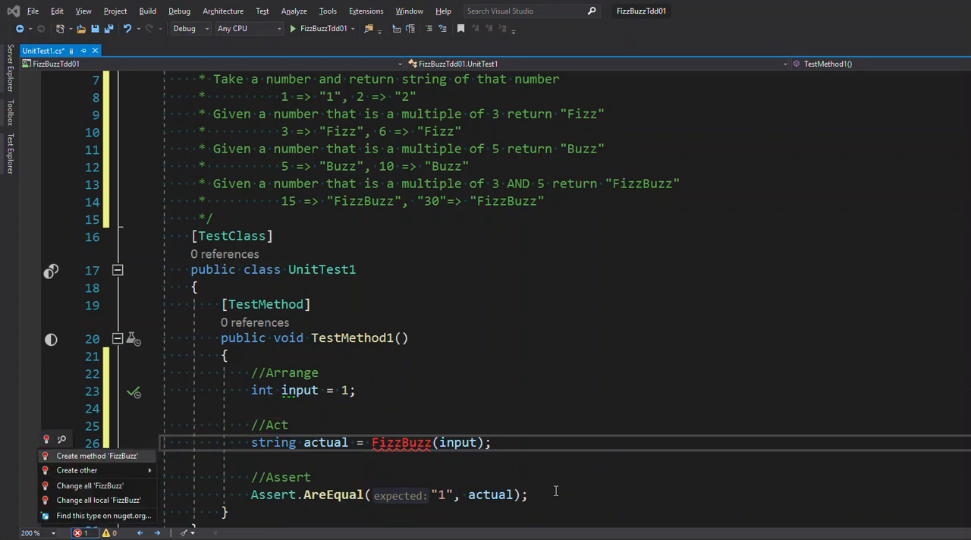
click(97, 455)
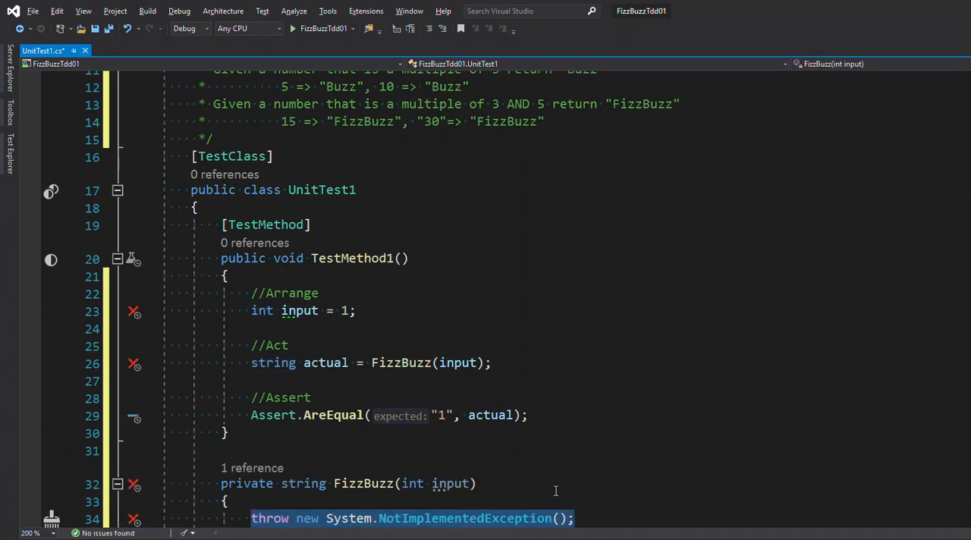
mouse_move(273, 363)
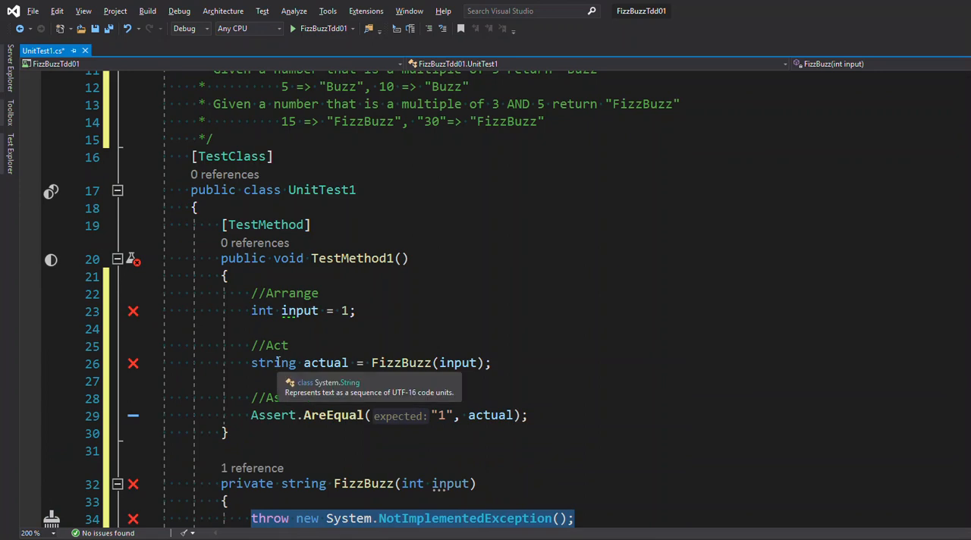
scroll(down, 3)
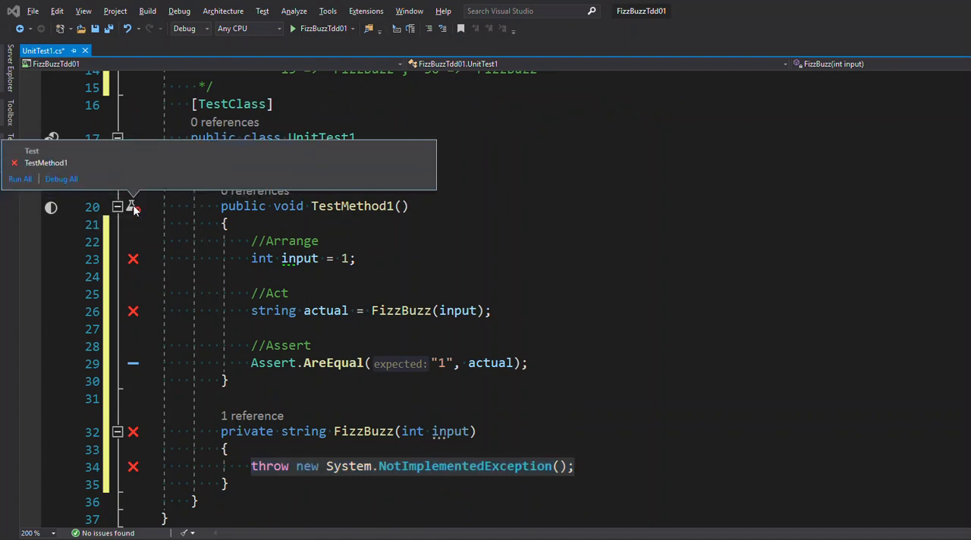
mouse_move(46, 162)
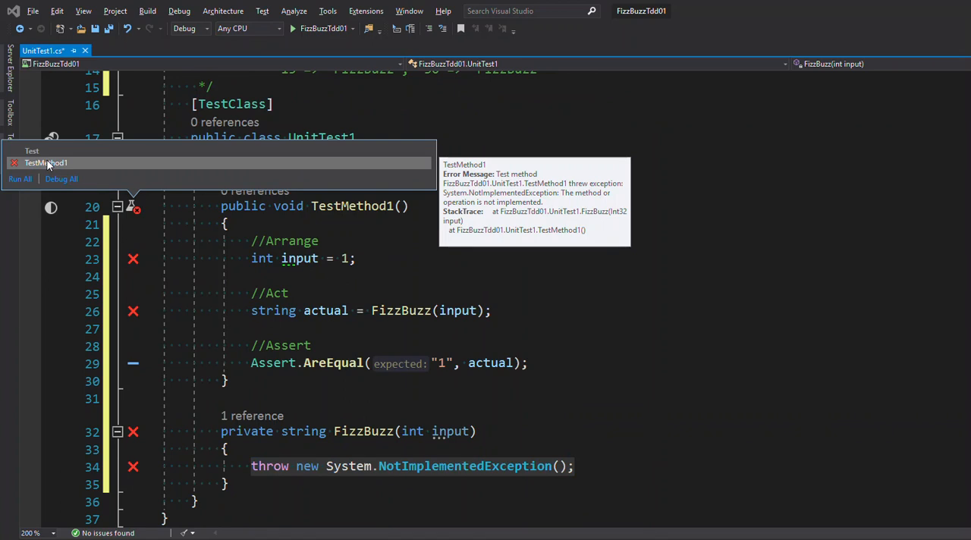
mouse_move(552, 369)
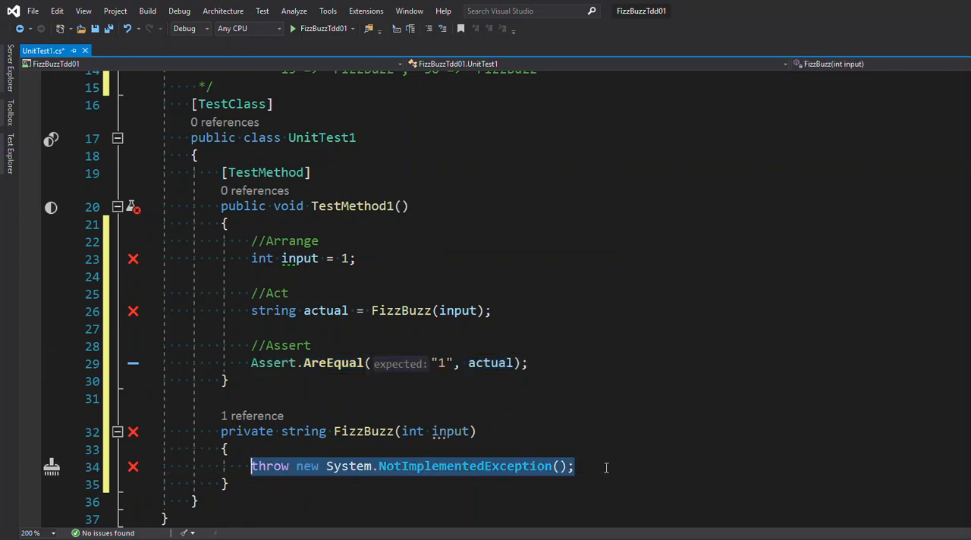
text(return "";)
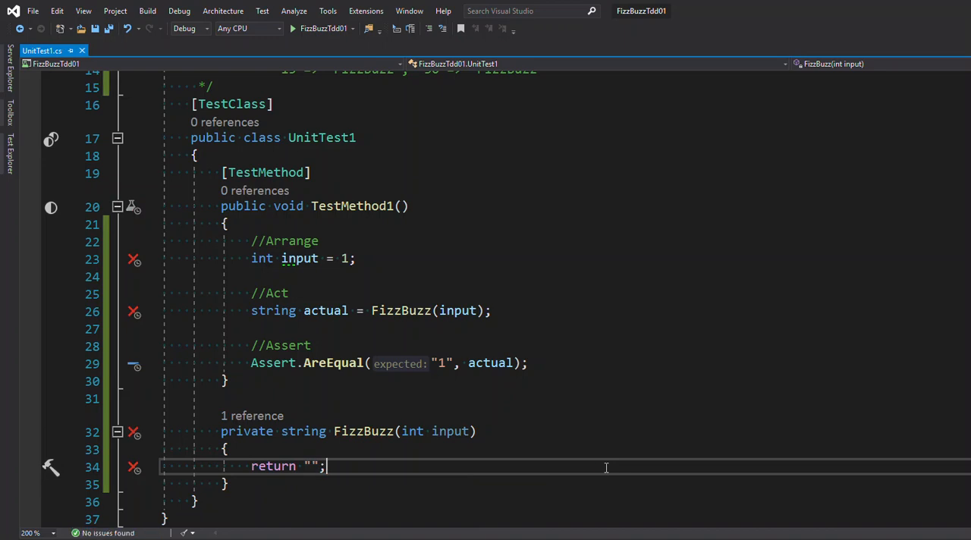
double_click(273, 465)
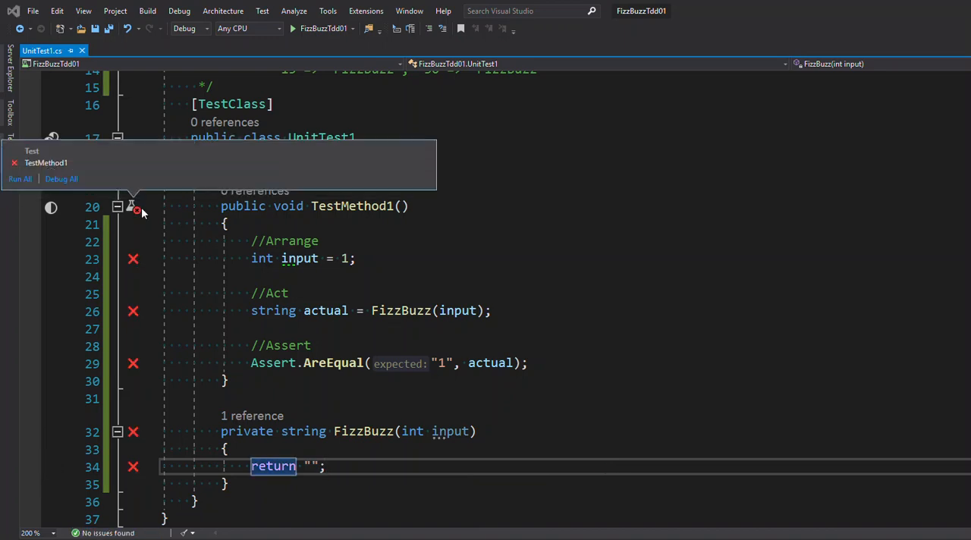
mouse_move(413, 164)
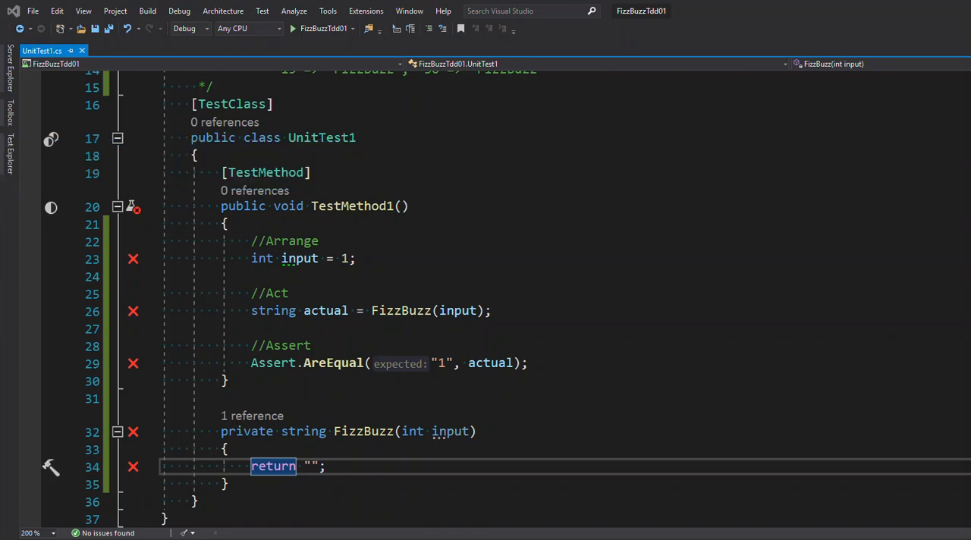
mouse_move(364, 476)
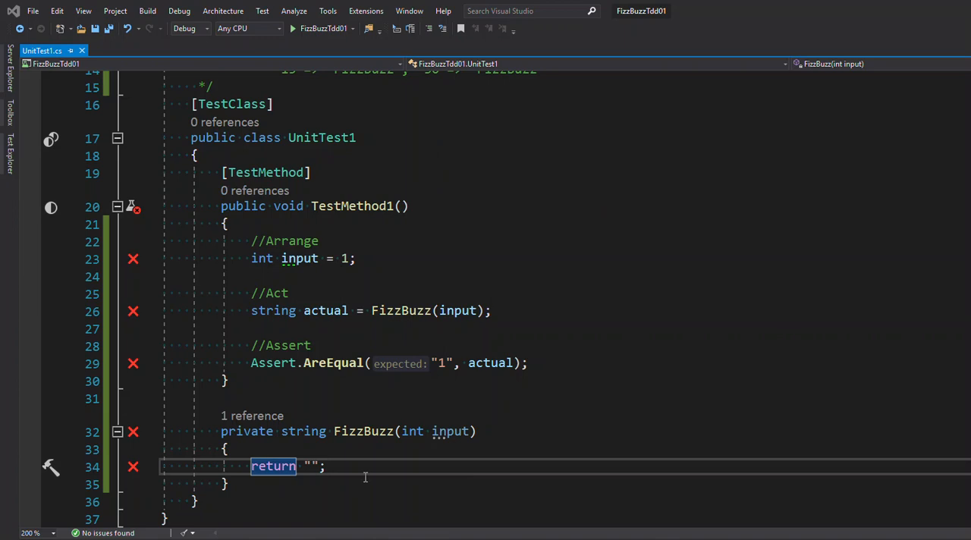
mouse_move(357, 466)
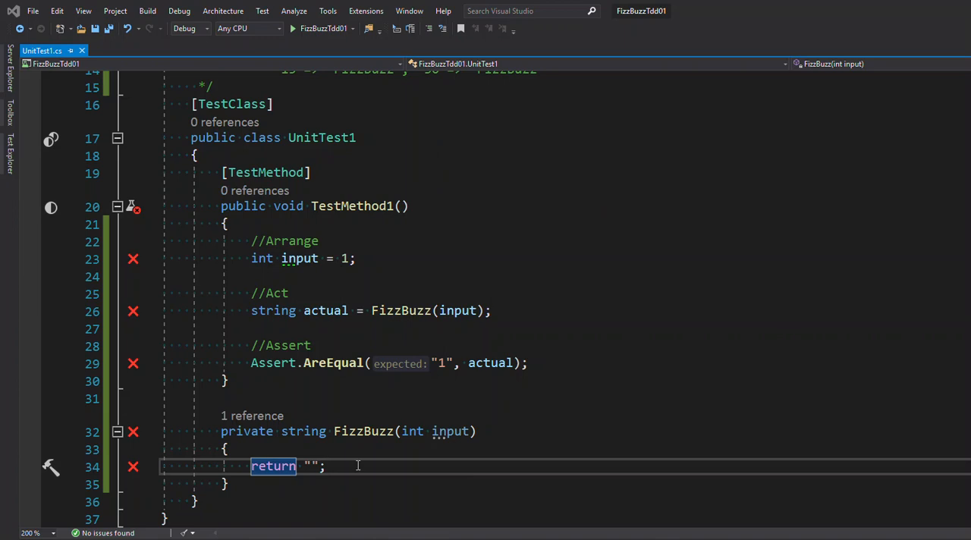
Step: Make FizzBuzz return "1" so TestMethod1 passes
click(312, 466)
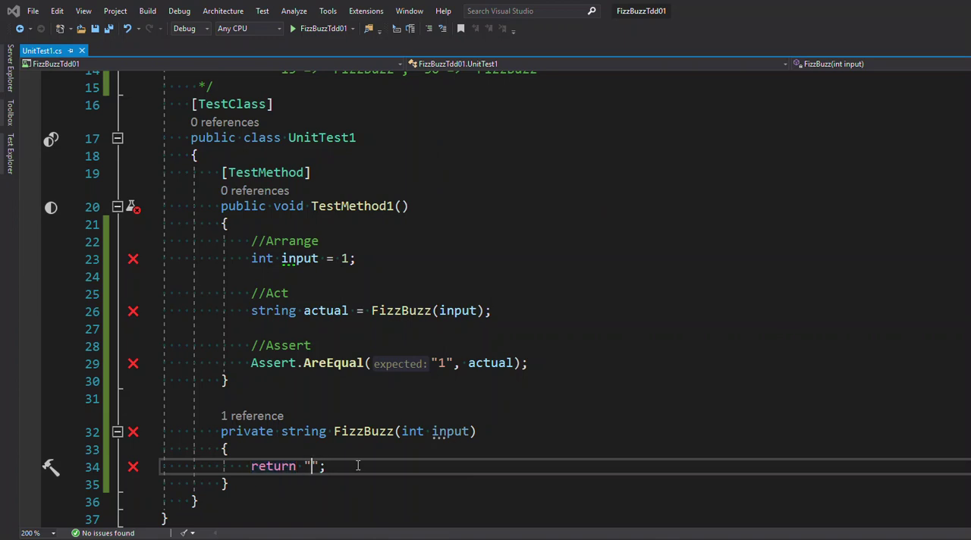
text(1)
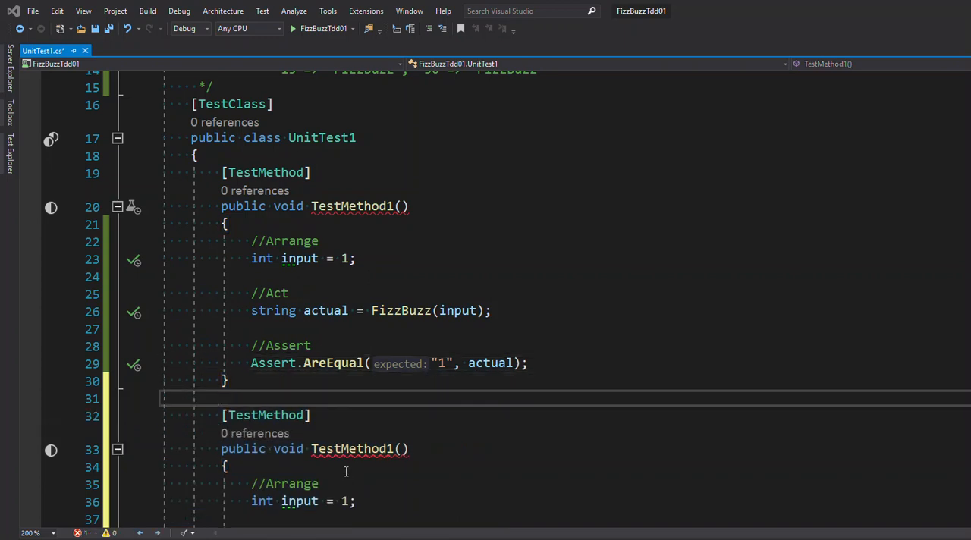
Step: Delete the pasted duplicate TestMethod1 code, leaving the single passing test
scroll(down, 3)
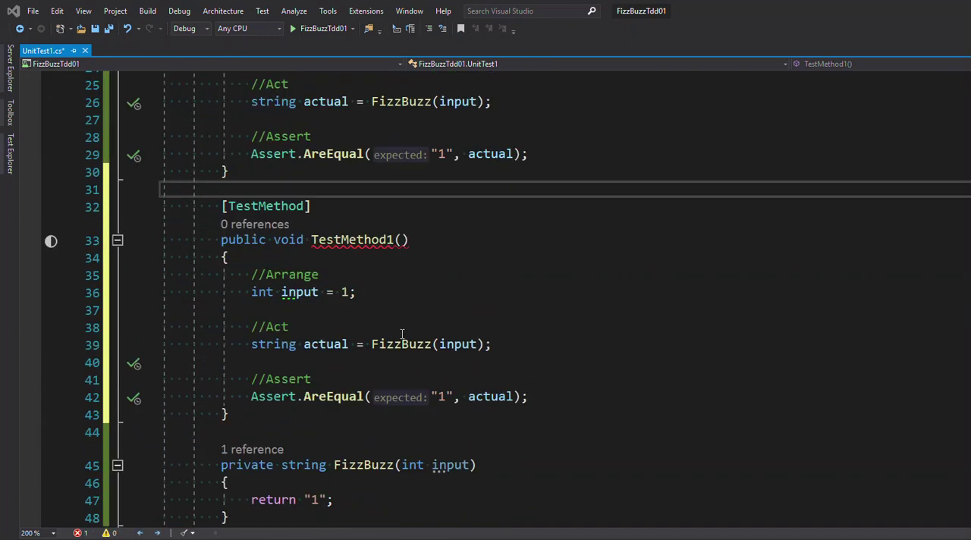
drag(228, 189, 251, 309)
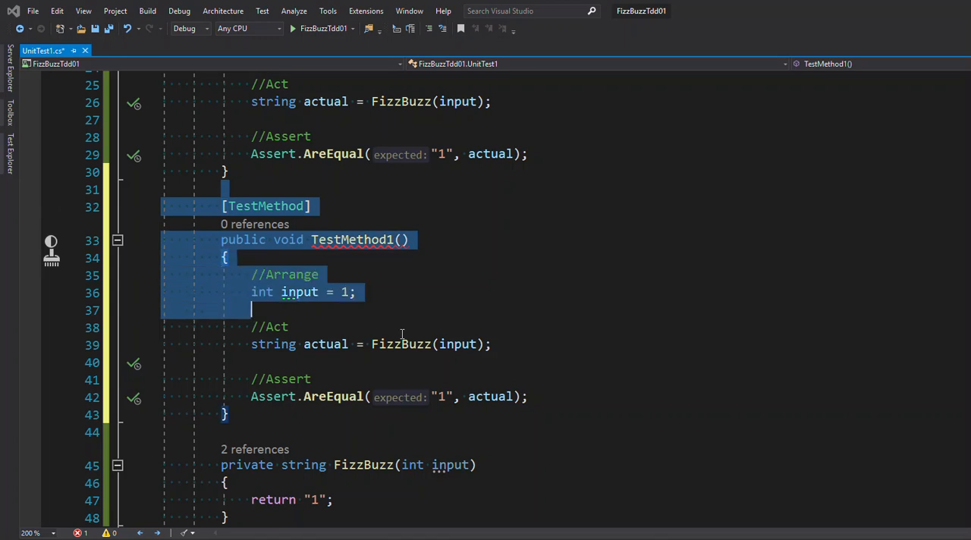
key(Delete)
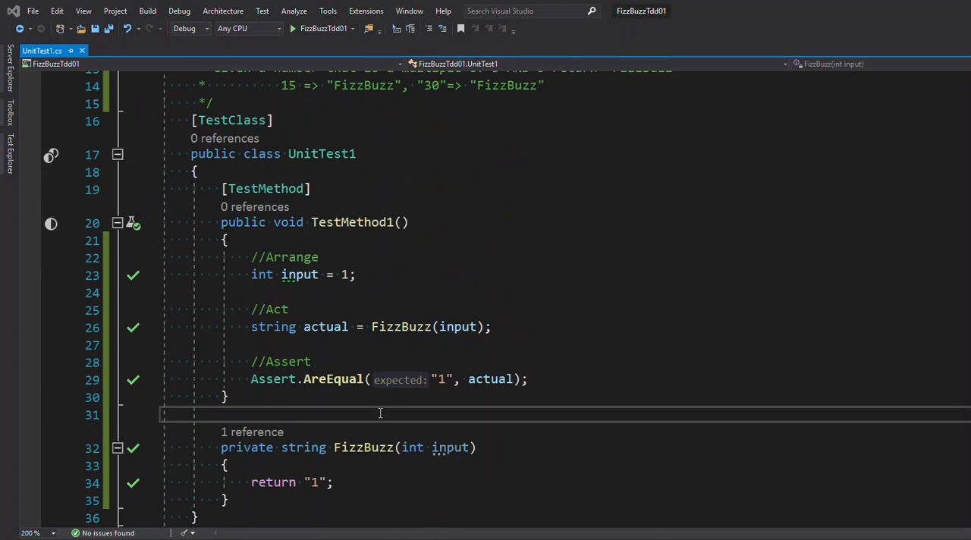
mouse_move(443, 291)
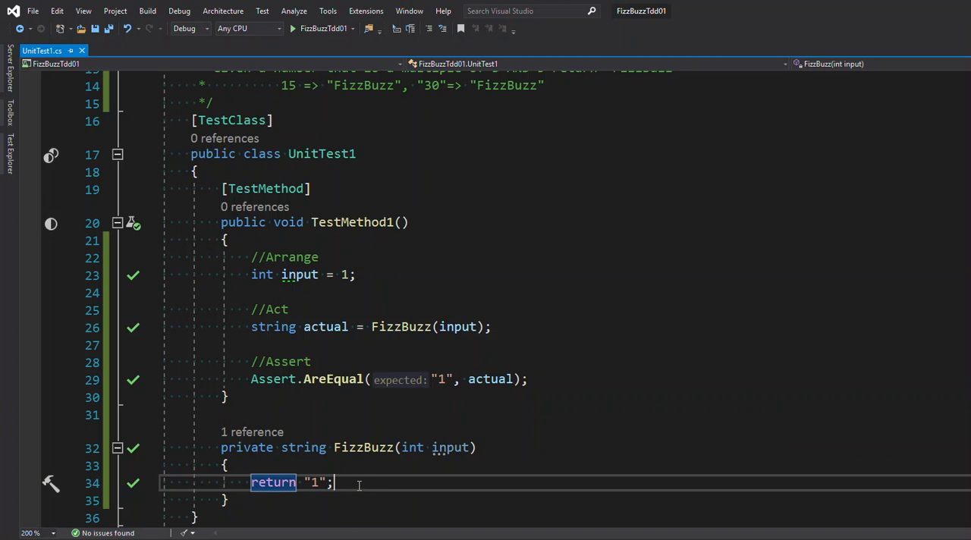
mouse_move(452, 448)
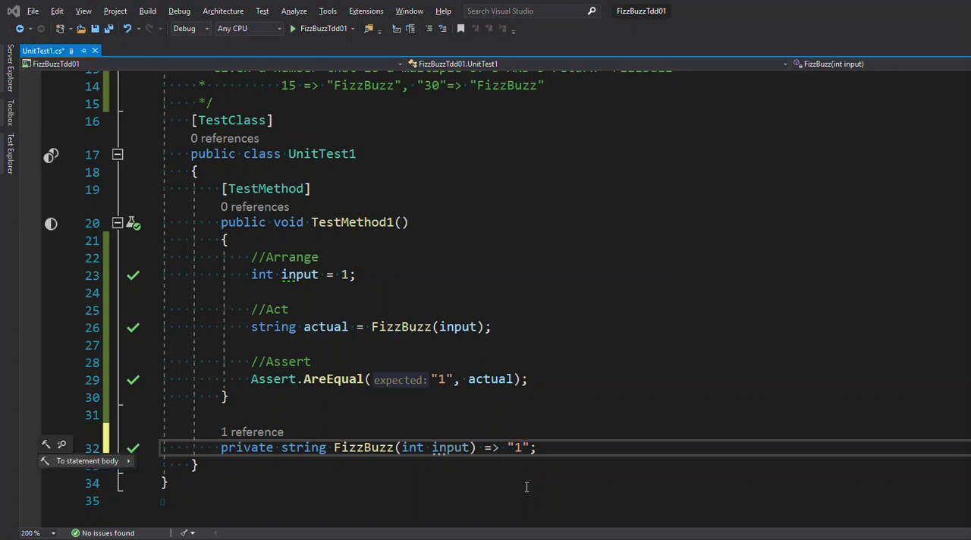
Step: Revert FizzBuzz to a block body returning "1" and begin renaming TestMethod1
click(84, 462)
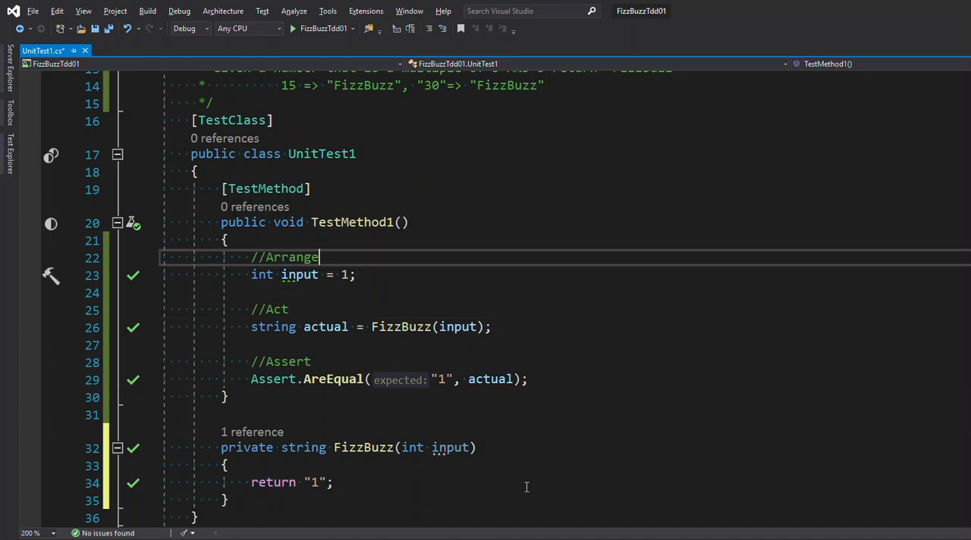
double_click(352, 221)
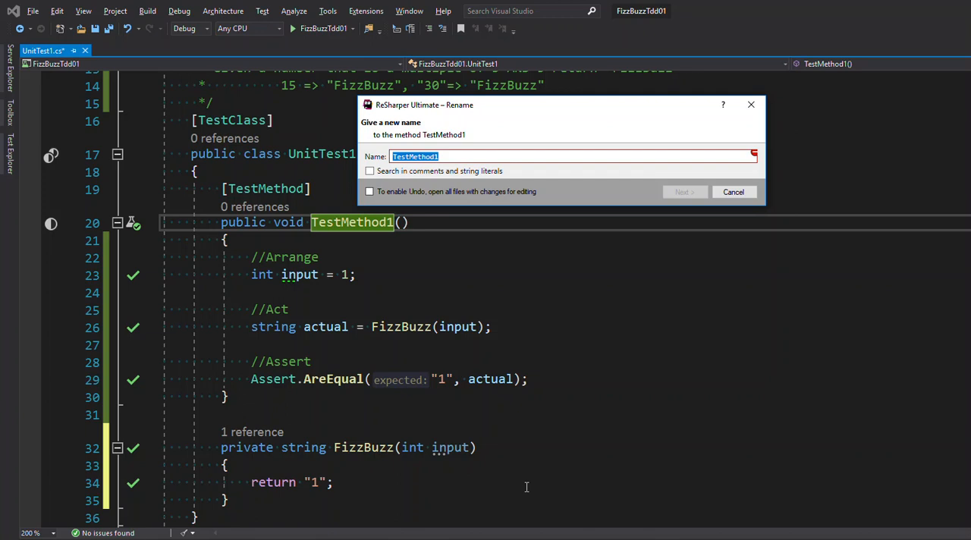
Step: Draft a first test name ending Given_Int1 When_, then clear it to start over
text(A)
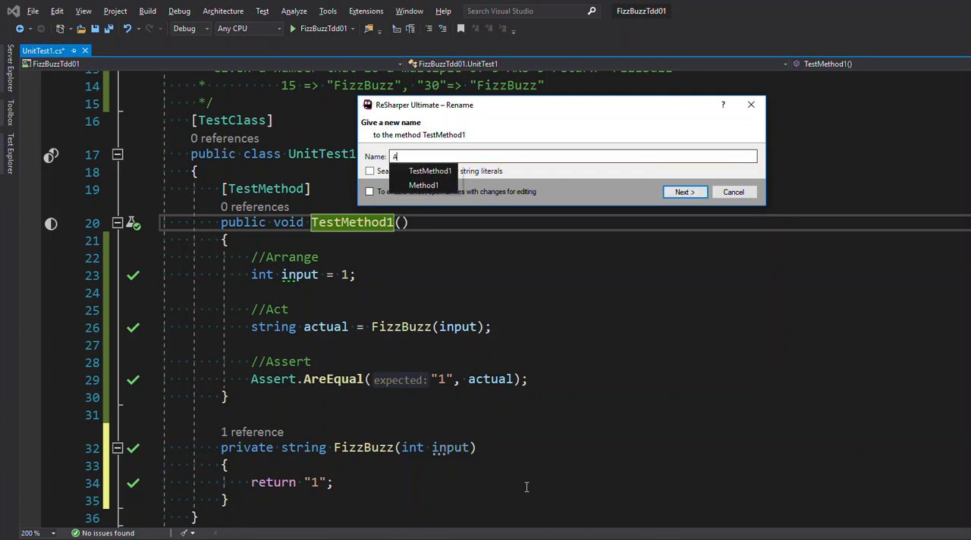
text(Arlo's Git Not)
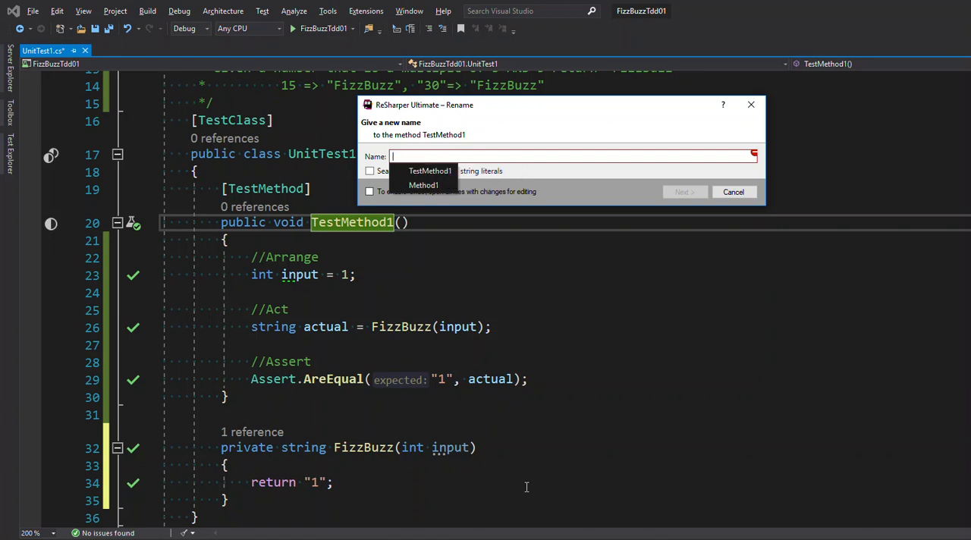
text(Given)
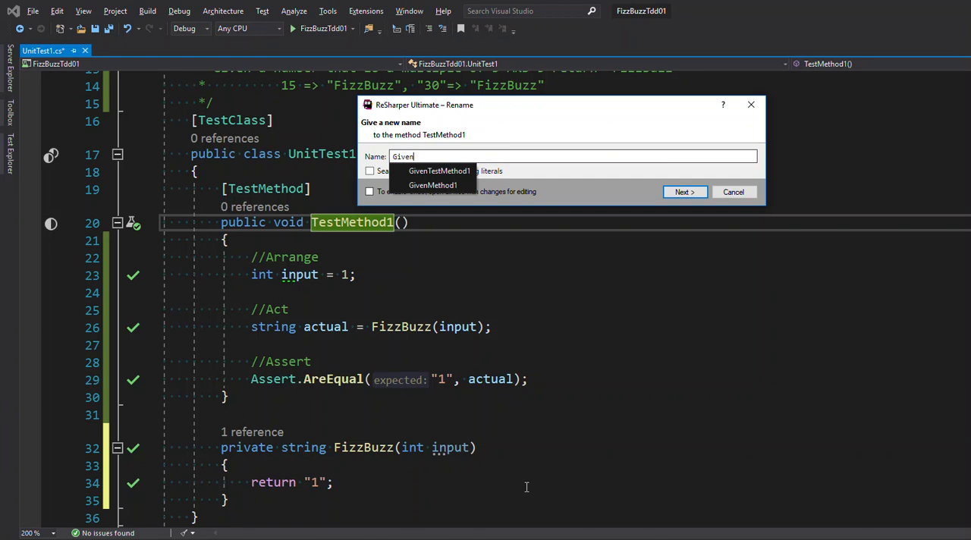
text(_Int1)
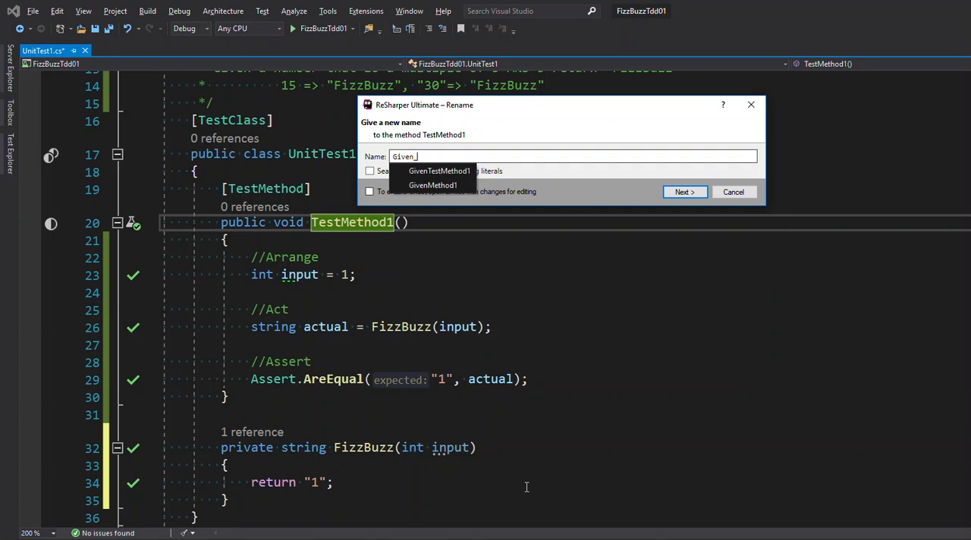
text(When_)
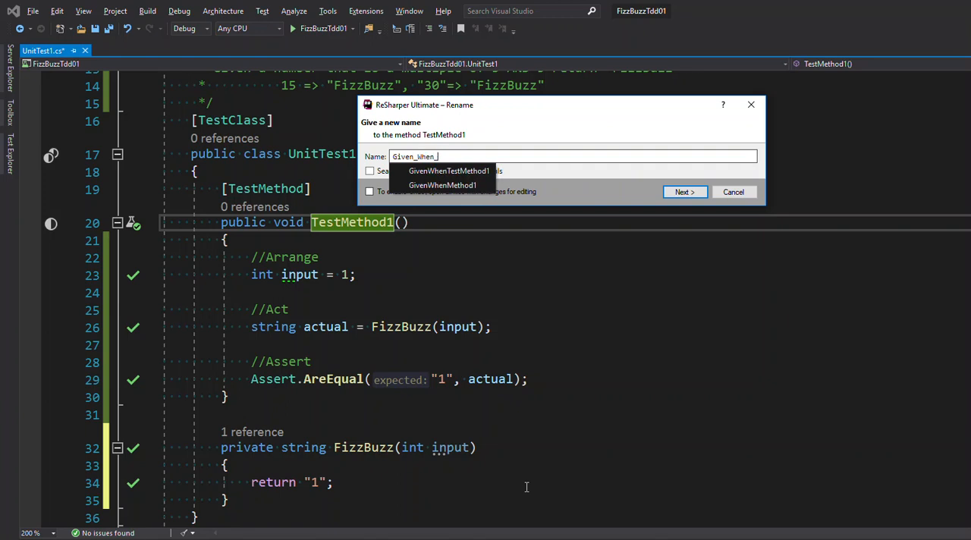
key(Ctrl+a)
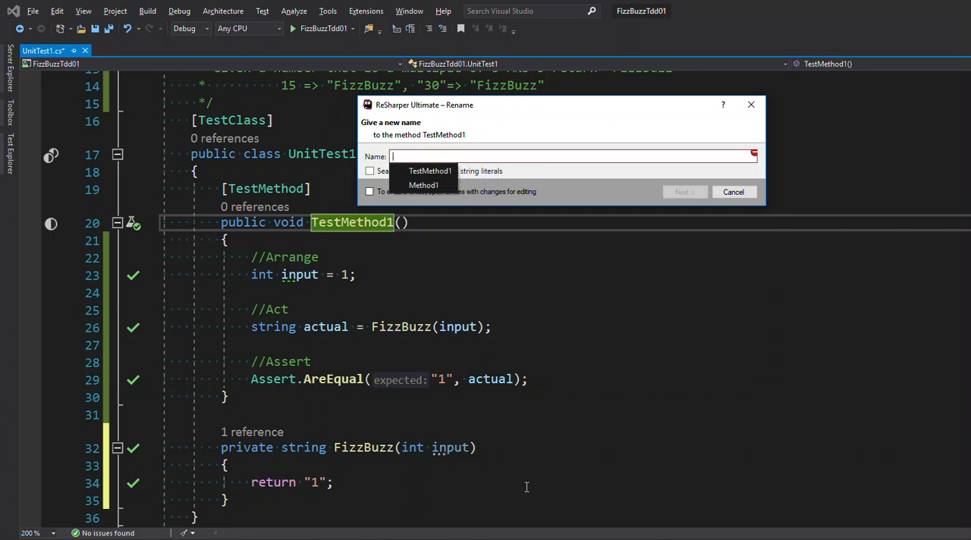
Step: Enter the new test name FizzBuzz_ShouldReturnString1_GivenInt1 and apply the rename
text(FizzBuzz)
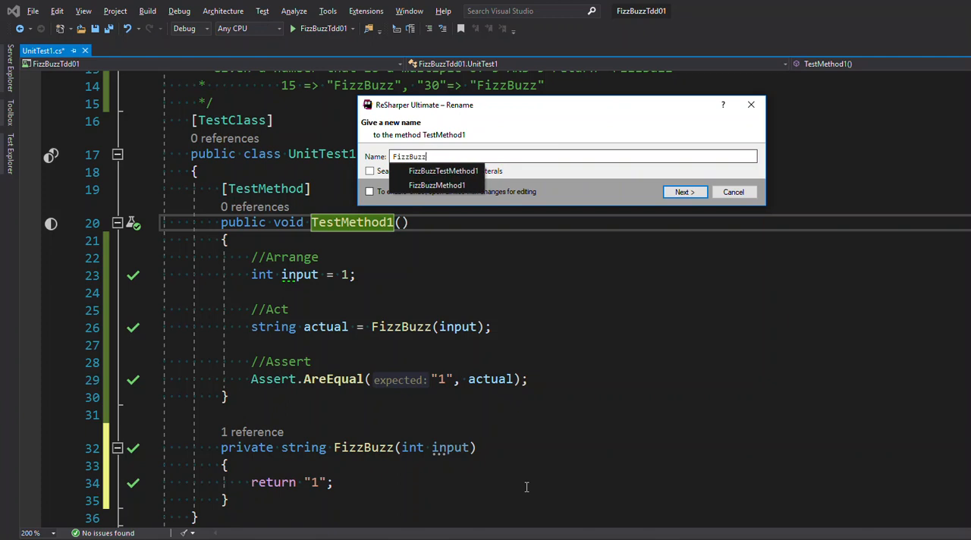
text(_Should_)
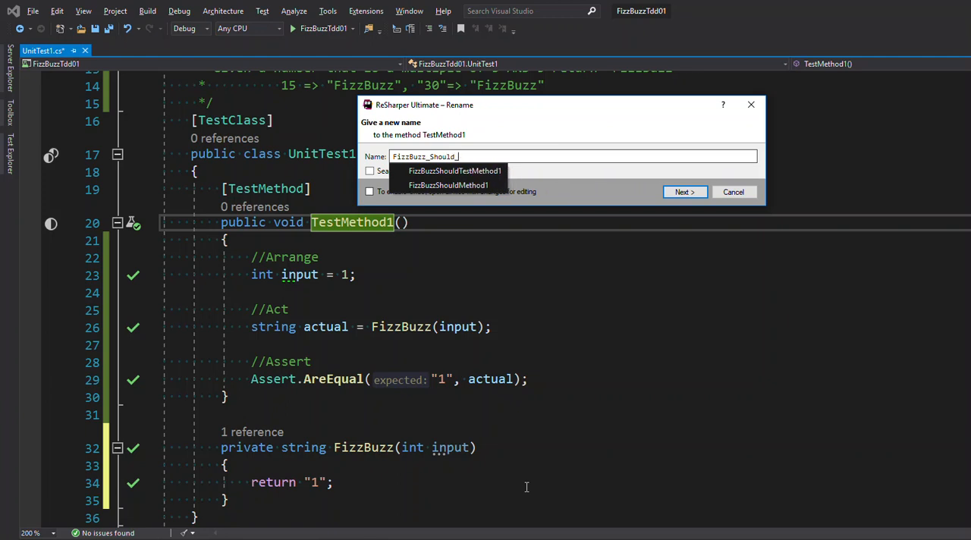
text(Return)
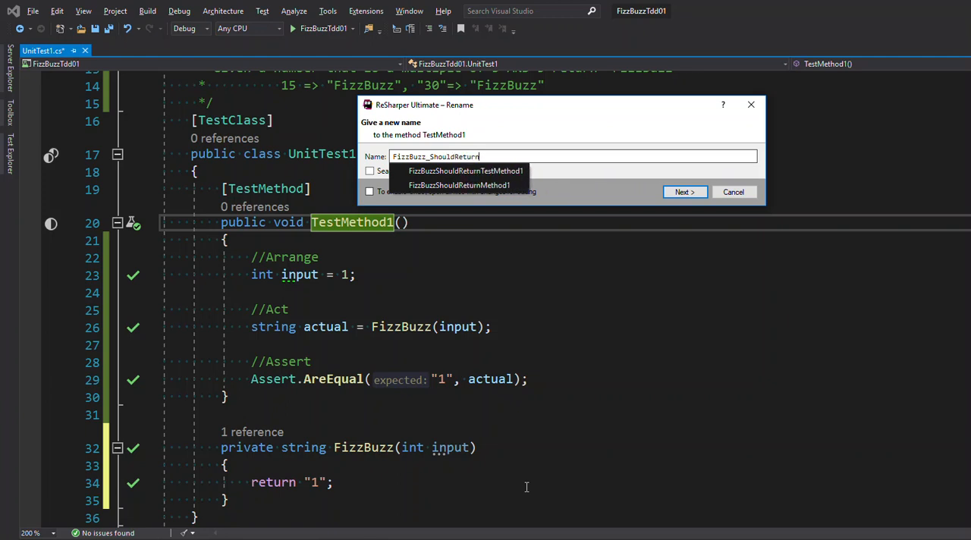
text(String1)
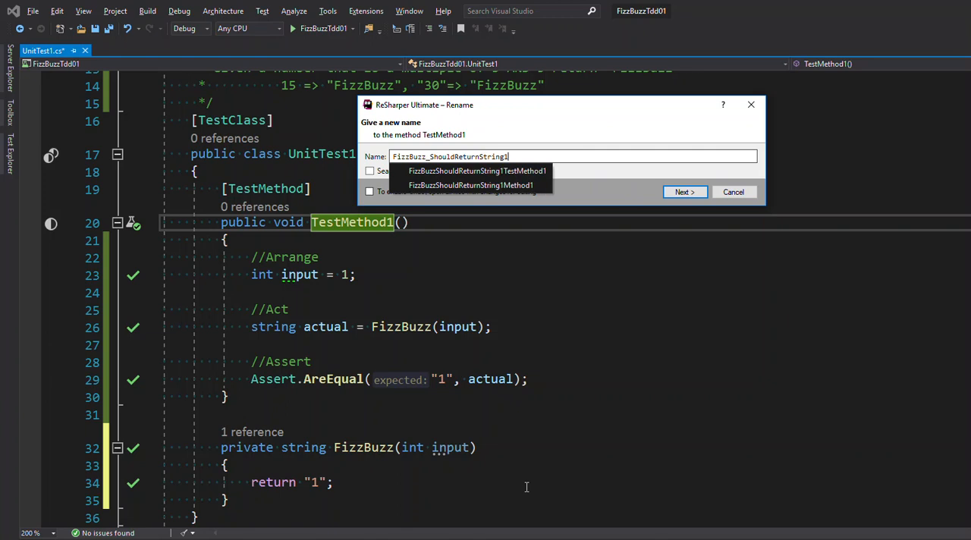
text(G)
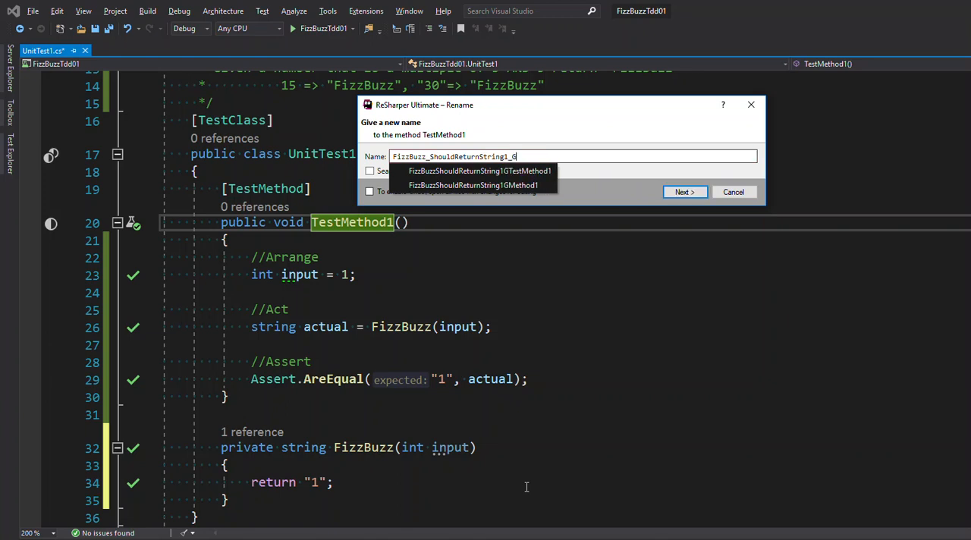
text(When)
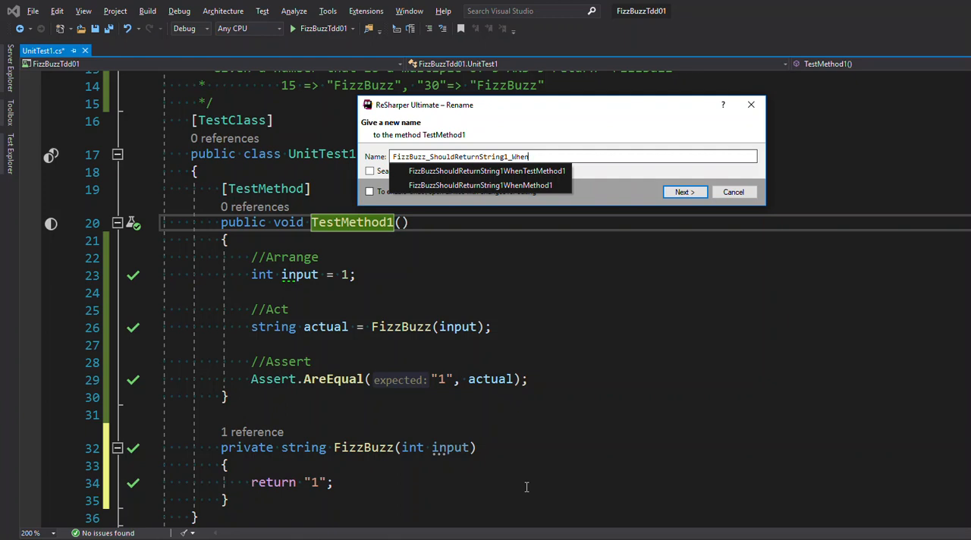
text(Int1)
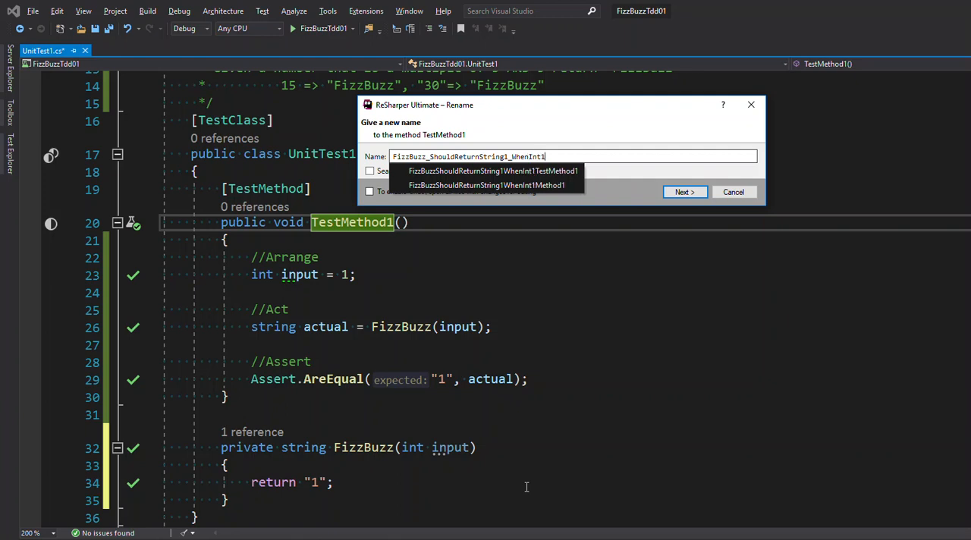
text(Wg)
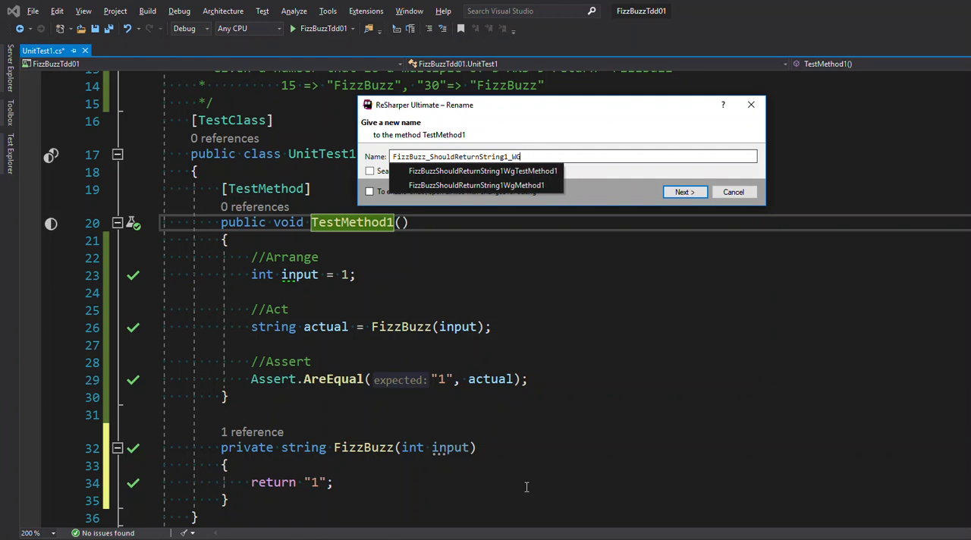
text(GivenInt1()
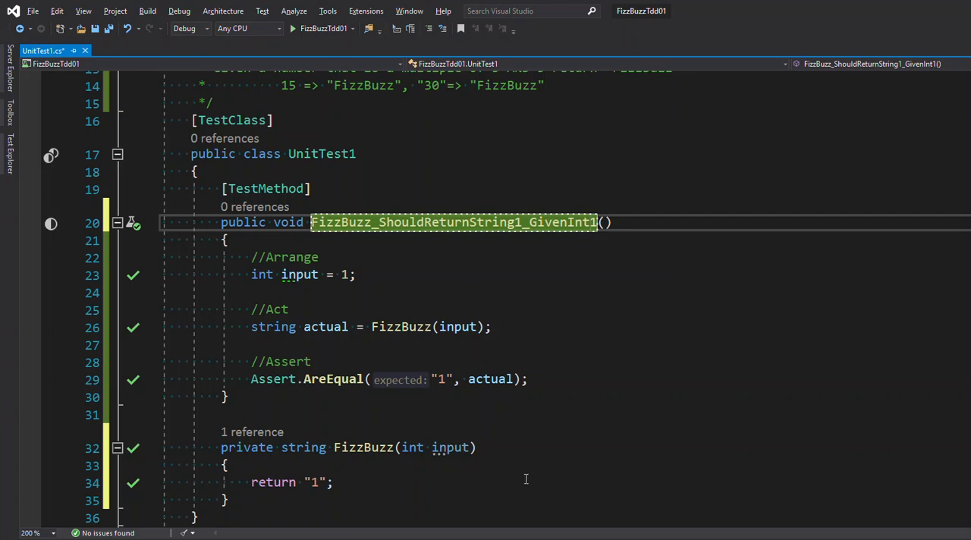
mouse_move(540, 276)
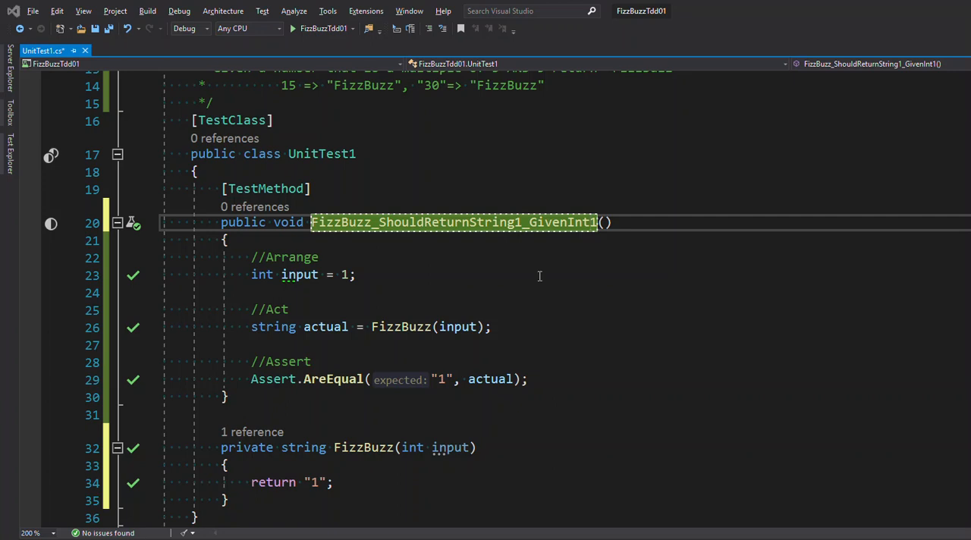
Step: Make the Arrange variable a constant: const int input = 1;
click(316, 275)
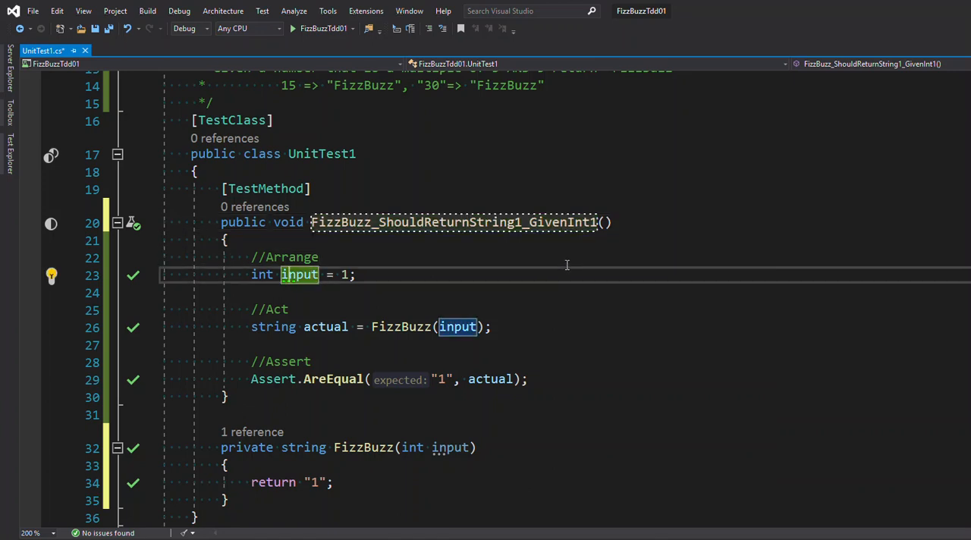
click(52, 275)
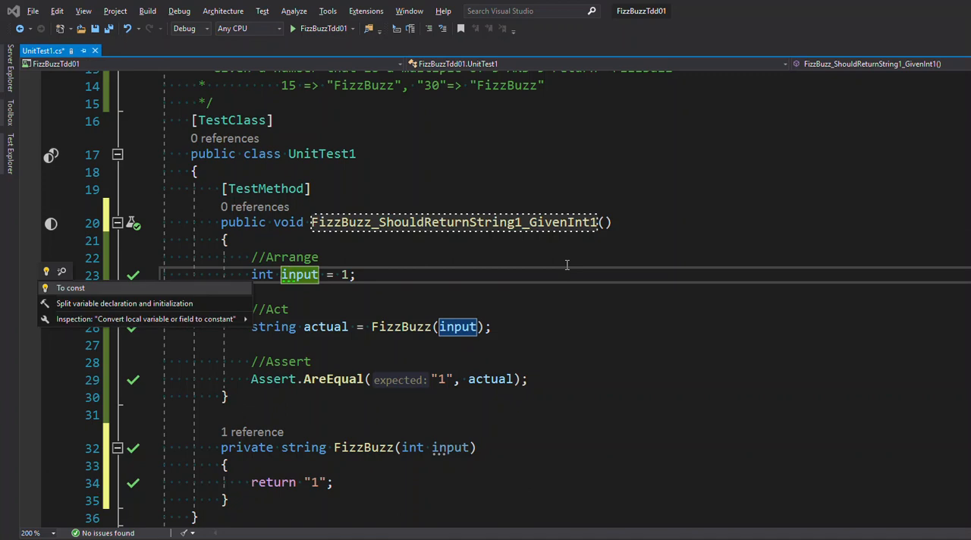
click(70, 288)
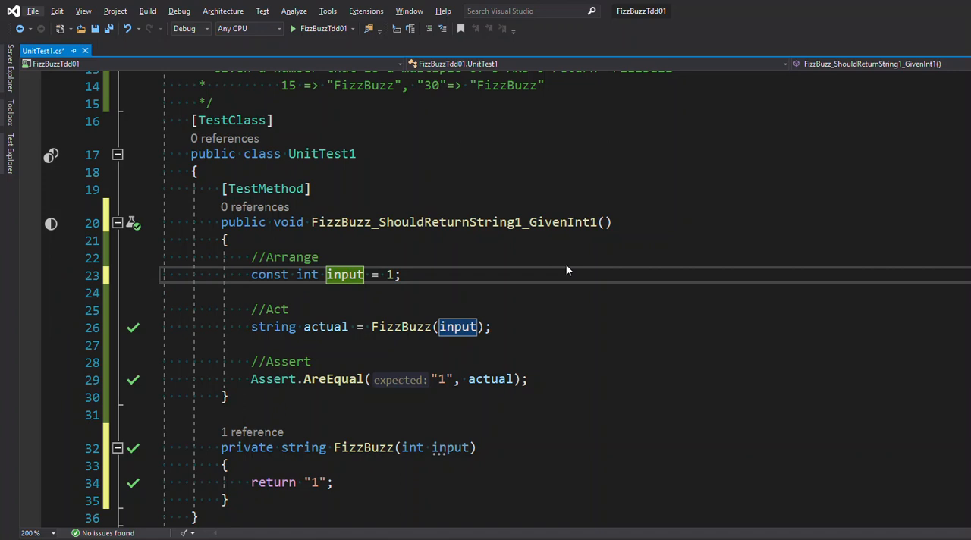
mouse_move(415, 388)
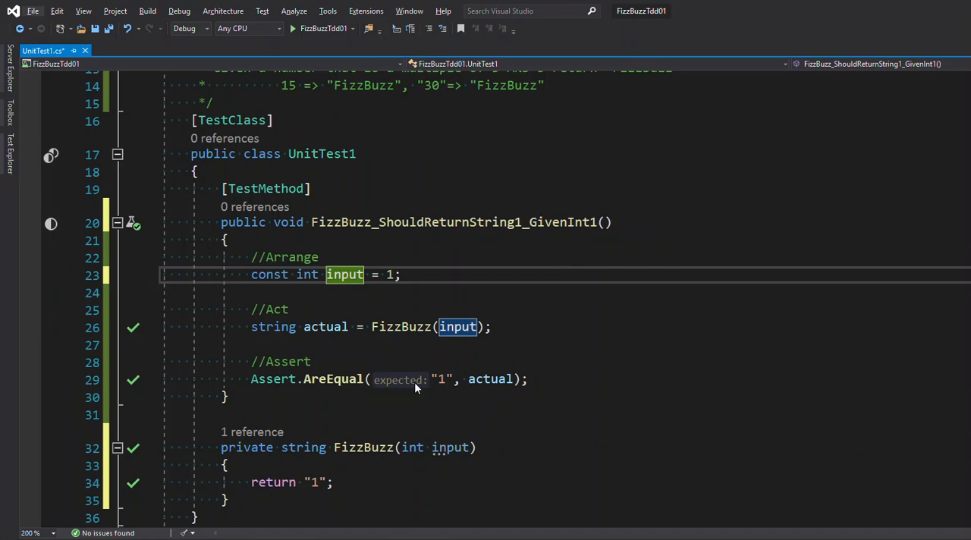
mouse_move(306, 257)
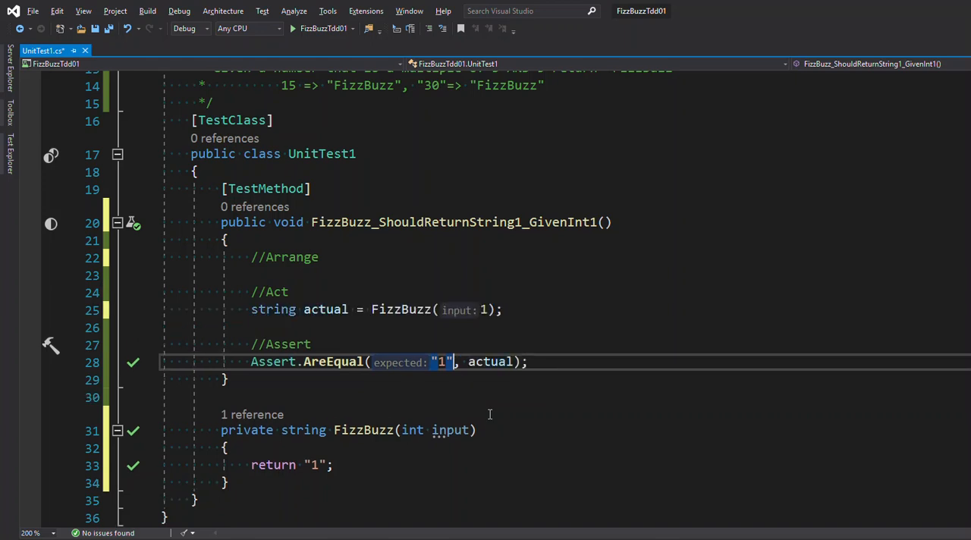
Step: Restore 'const int input = 1;' under //Arrange and pass input to the FizzBuzz call
text(const int input = 1;)
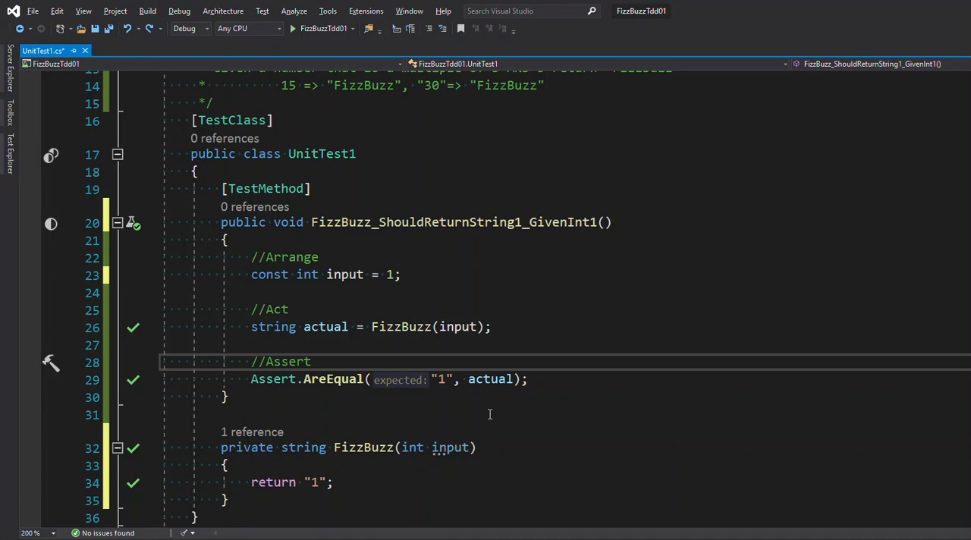
click(309, 361)
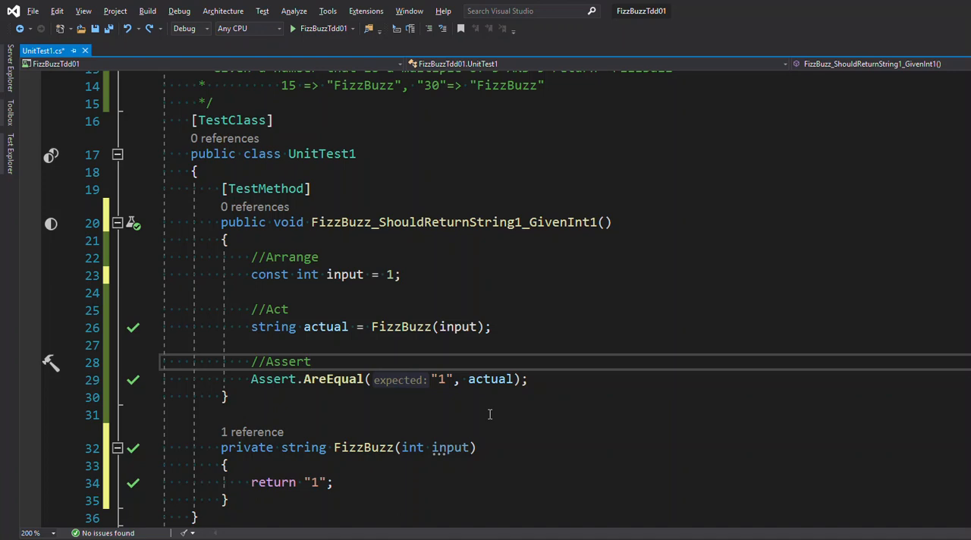
click(309, 361)
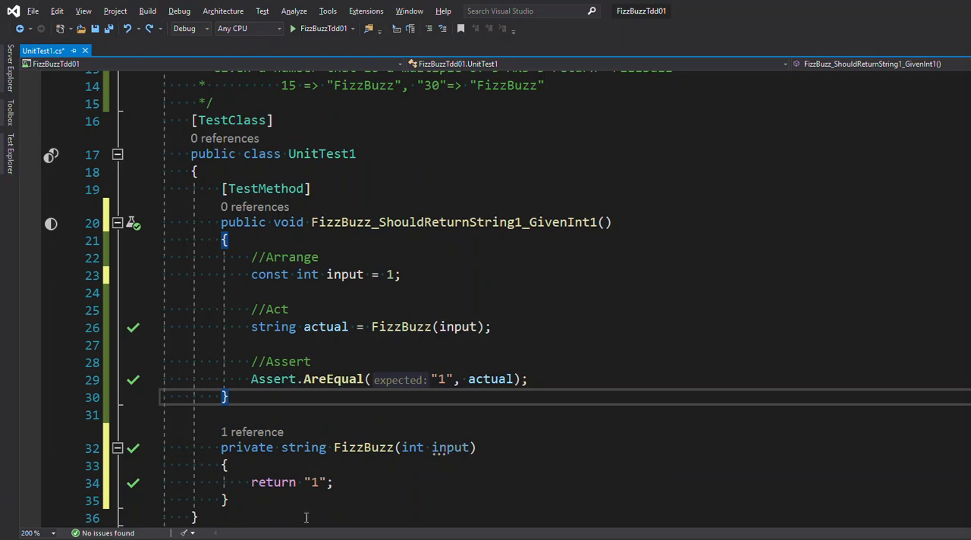
mouse_move(343, 300)
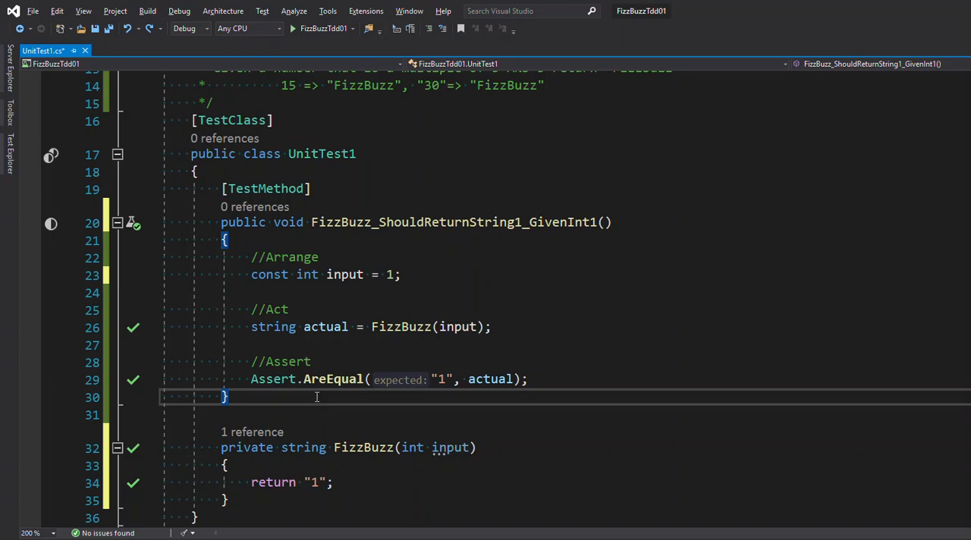
mouse_move(318, 512)
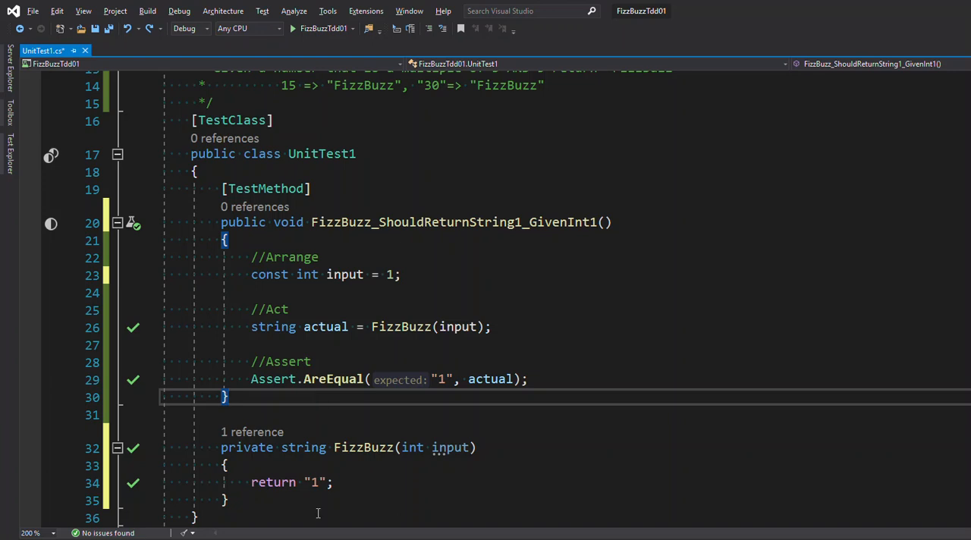